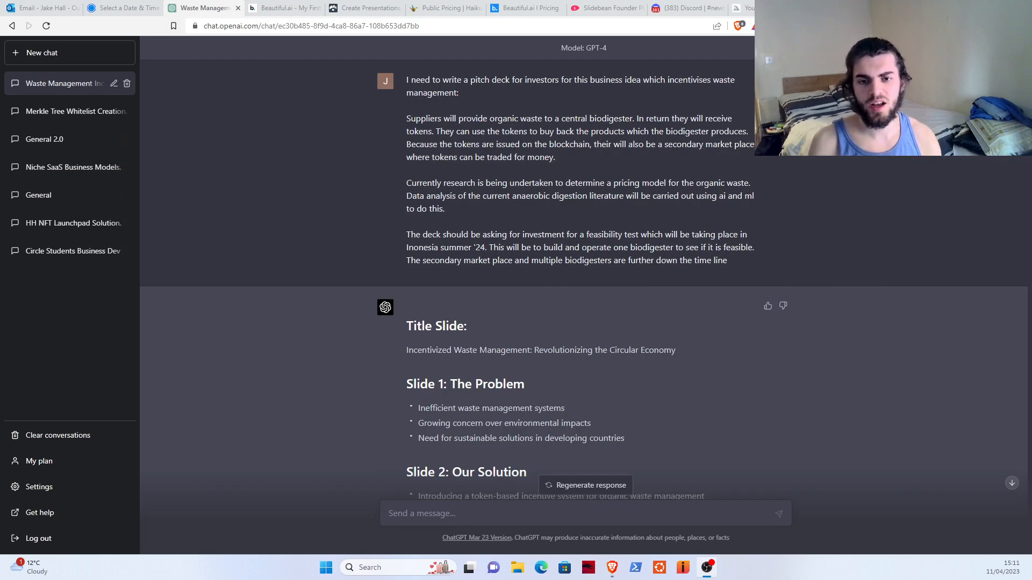
{"action": "mouse_move", "coordinate": [720, 412]}
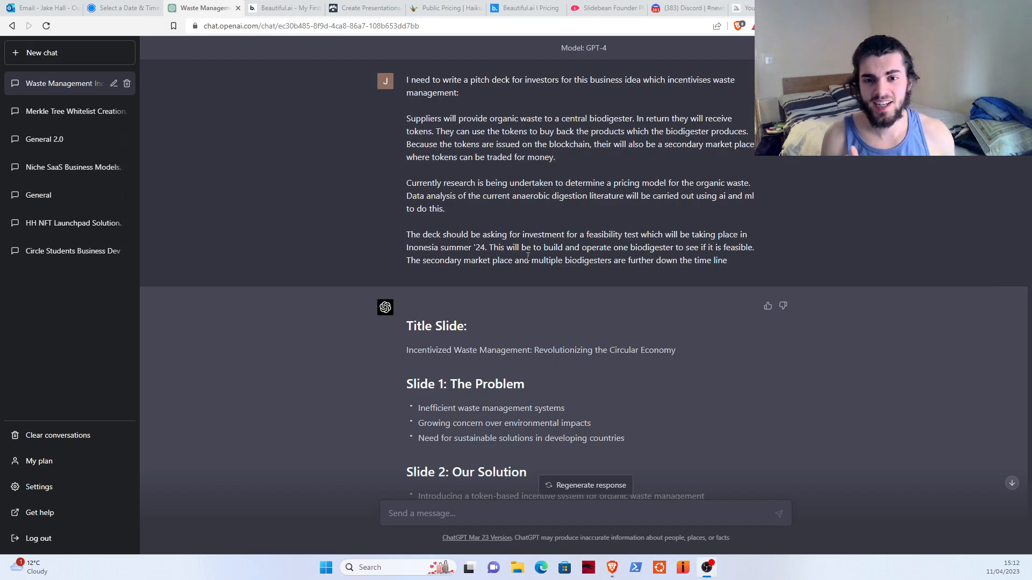
Highlight and review the pricing-research paragraph and heading in the ChatGPT reply
{"action": "left_click_drag", "start_coordinate": [526, 196], "coordinate": [445, 209]}
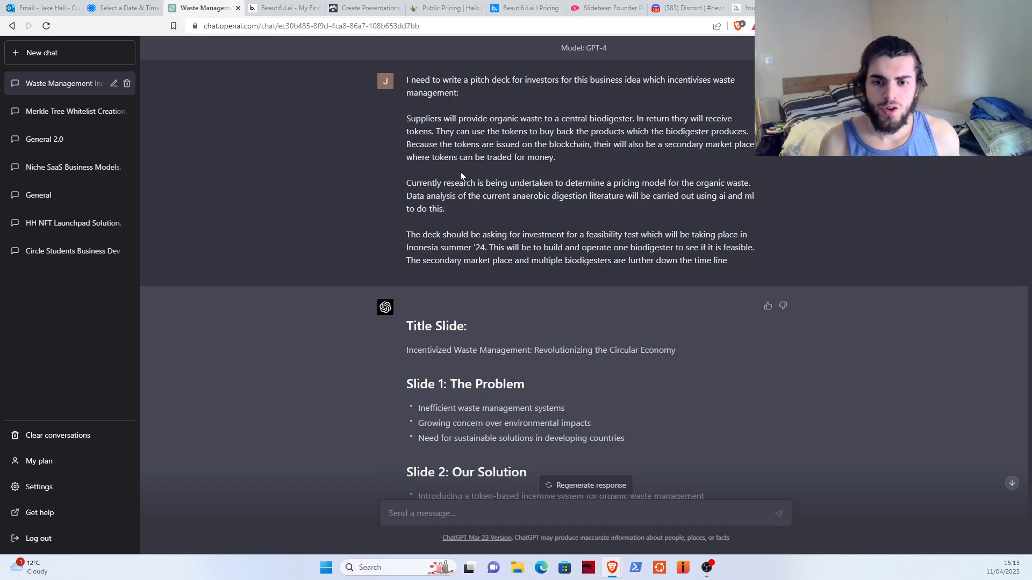
{"action": "left_click_drag", "start_coordinate": [406, 182], "coordinate": [444, 209]}
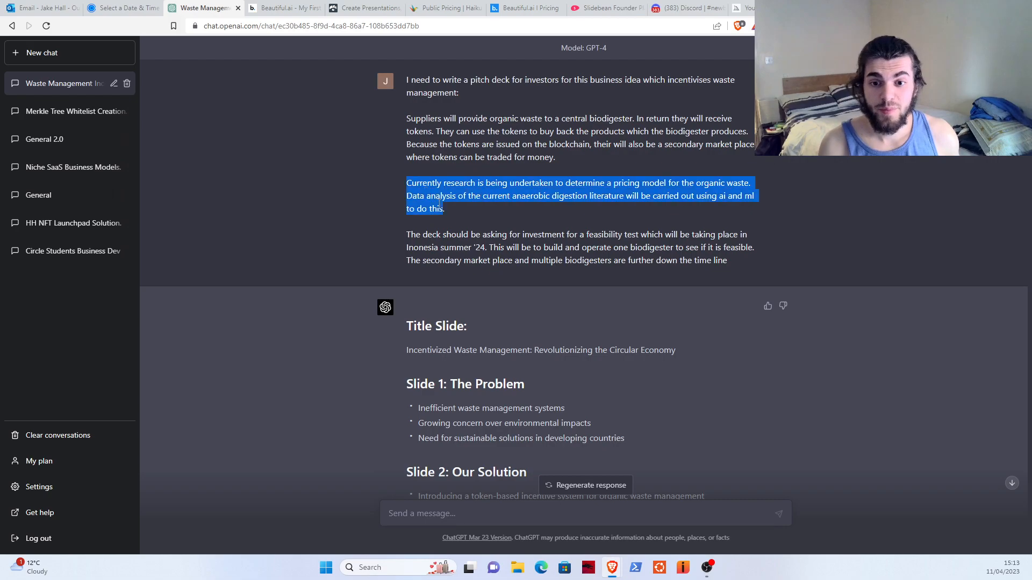
{"action": "left_click", "coordinate": [451, 209]}
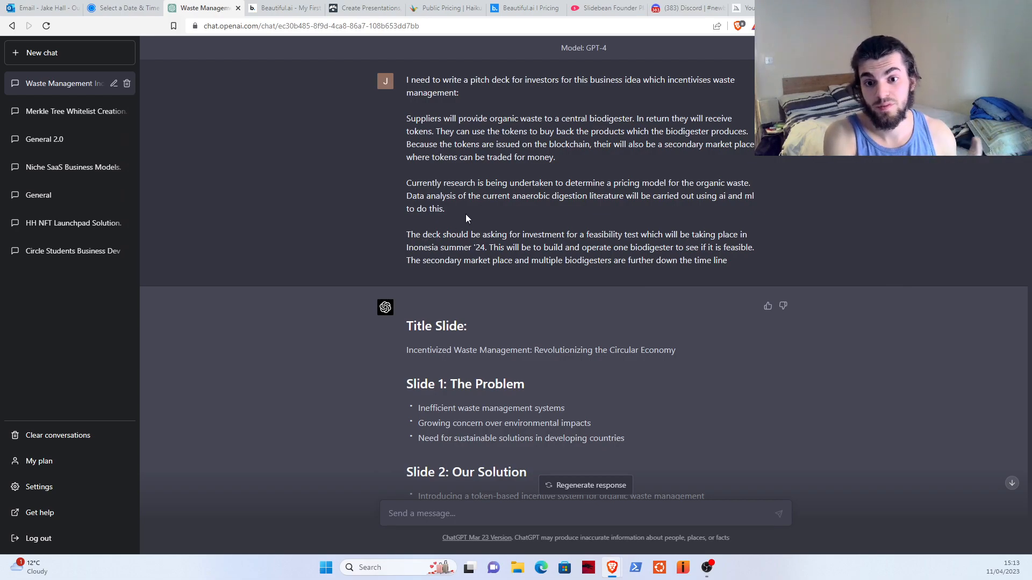
{"action": "mouse_move", "coordinate": [432, 242]}
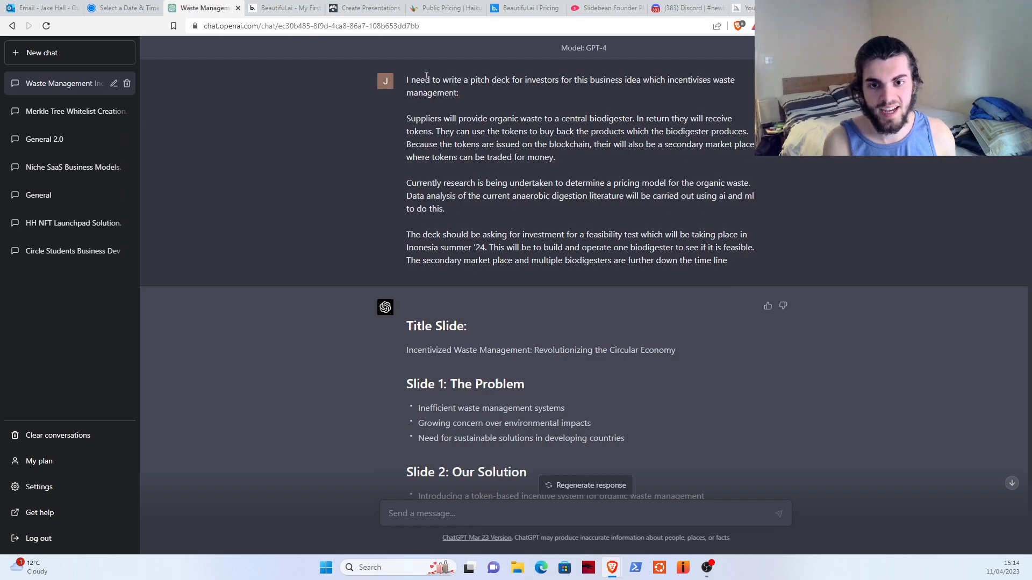
{"action": "left_click_drag", "start_coordinate": [410, 79], "coordinate": [558, 79]}
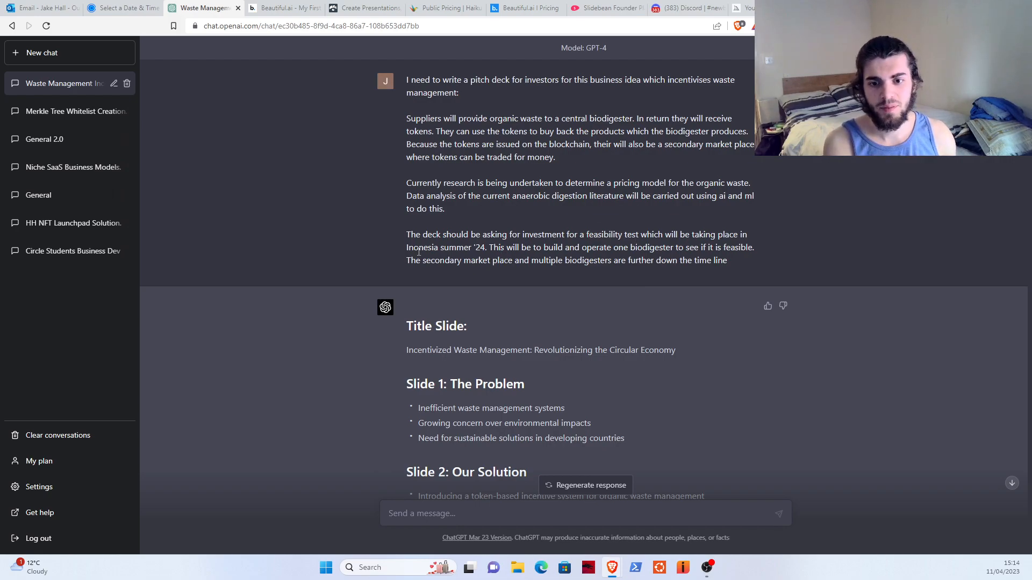
{"action": "mouse_move", "coordinate": [535, 257]}
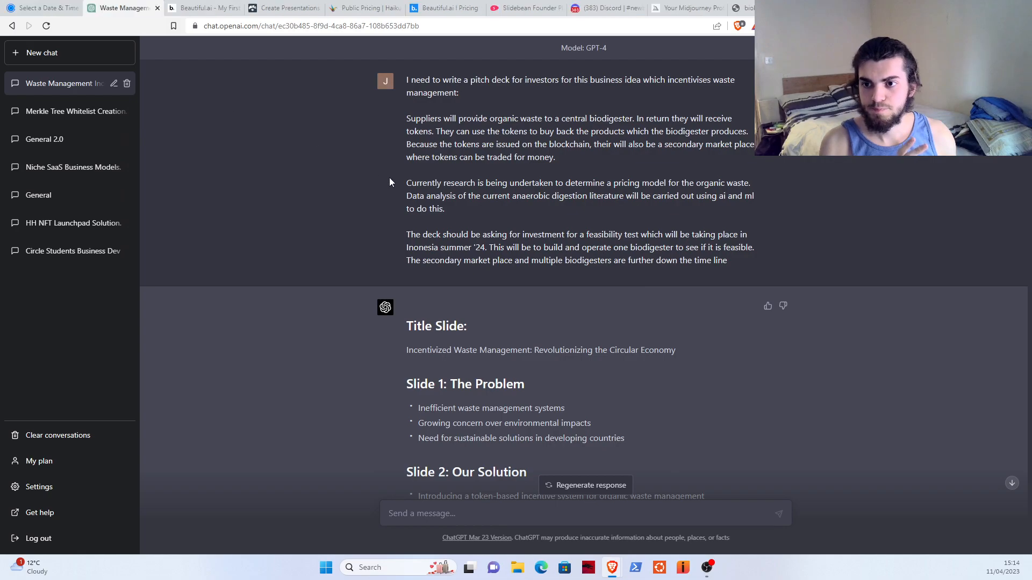
Scroll down past the outline and founder story to the AI pitch-deck tool recommendations
{"action": "scroll", "scroll_direction": "down", "scroll_amount": 3}
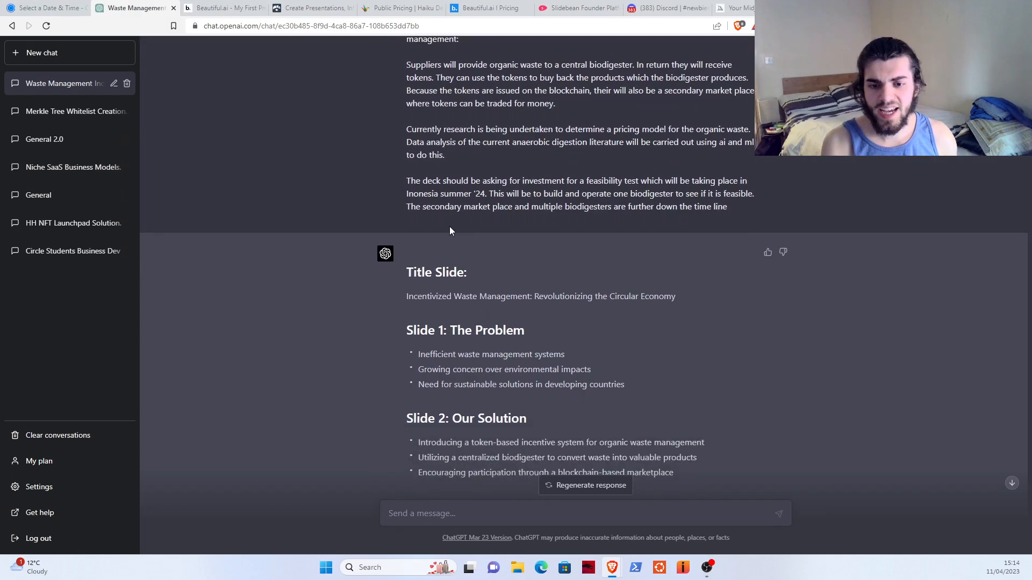
{"action": "scroll", "scroll_direction": "down", "scroll_amount": 3}
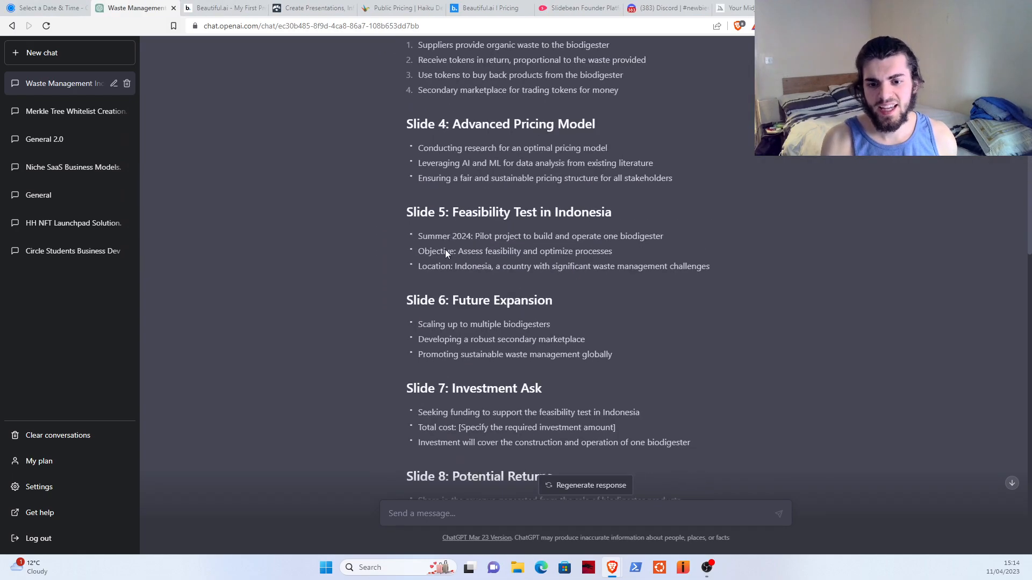
{"action": "scroll", "scroll_direction": "down", "scroll_amount": 3}
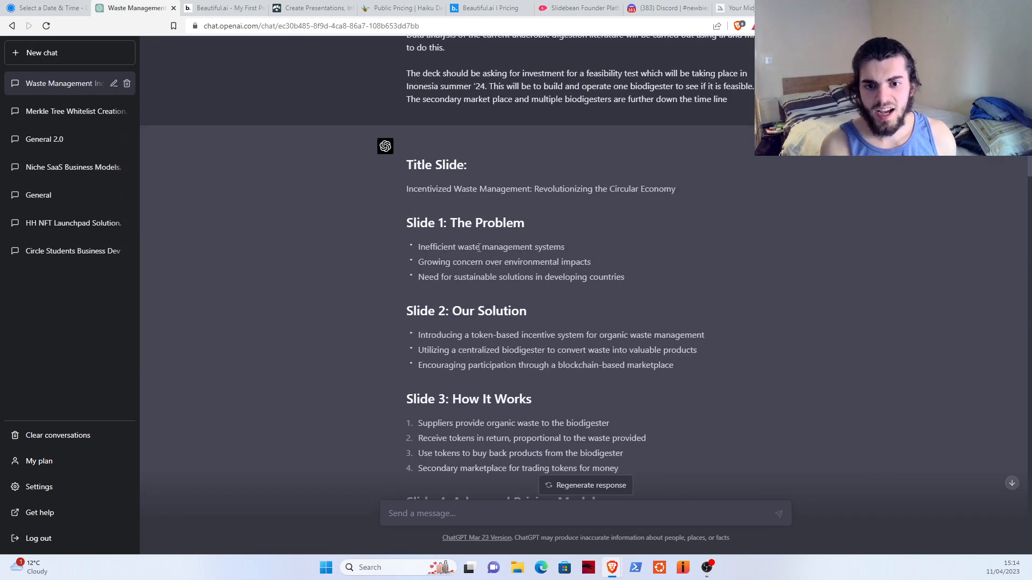
{"action": "scroll", "scroll_direction": "down", "scroll_amount": 3}
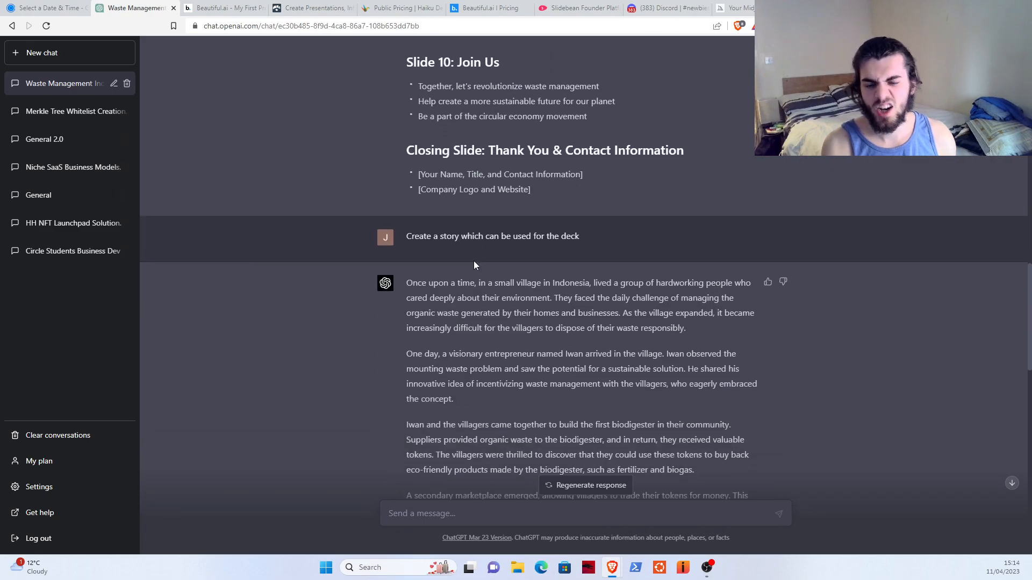
{"action": "scroll", "scroll_direction": "down", "scroll_amount": 3}
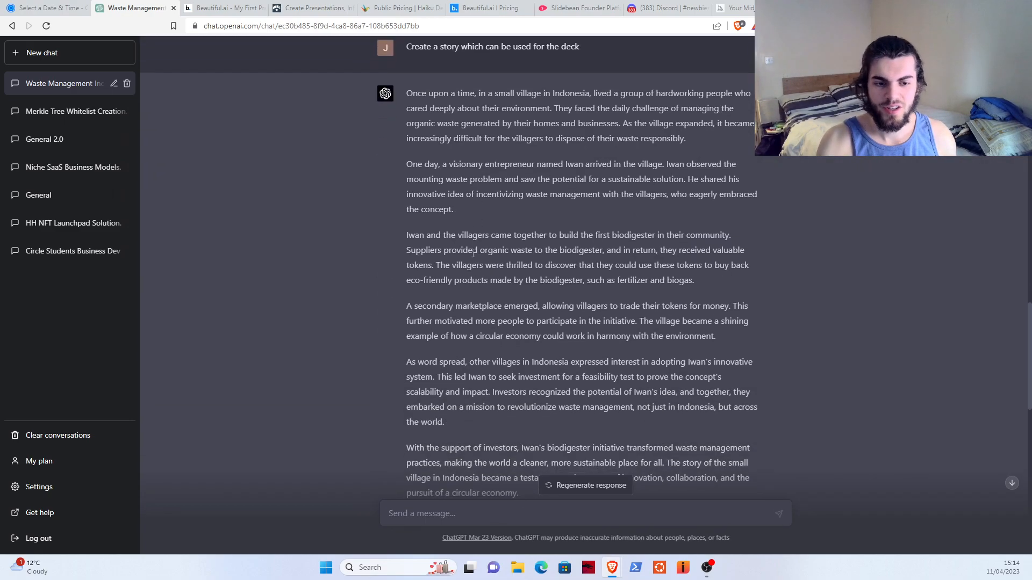
{"action": "scroll", "scroll_direction": "down", "scroll_amount": 3}
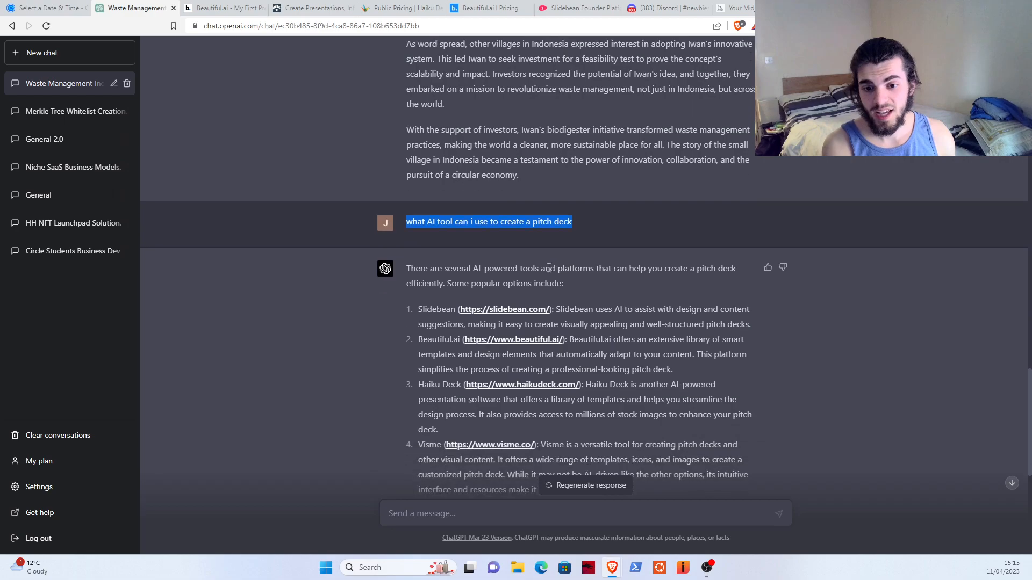
{"action": "scroll", "scroll_direction": "down", "scroll_amount": 3}
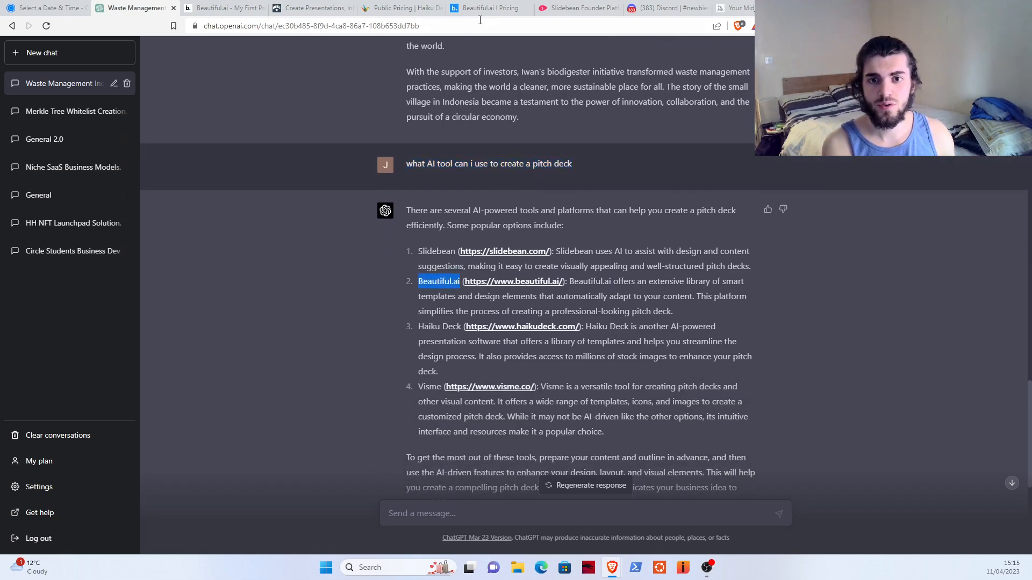
Glance at the Beautiful.ai pricing and Visme tabs, then return to My First Presentation
{"action": "left_click", "coordinate": [490, 7]}
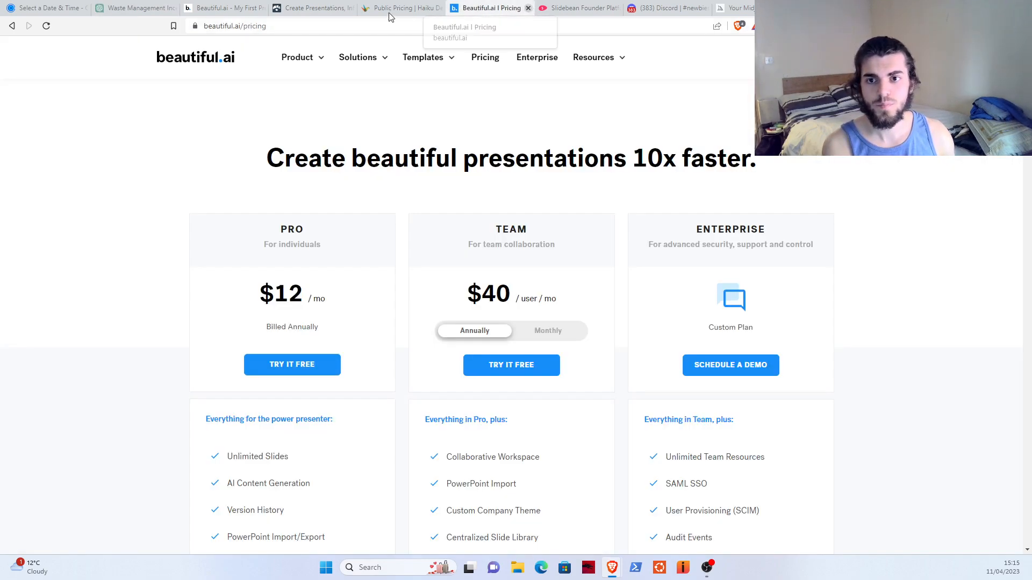
{"action": "left_click", "coordinate": [313, 7]}
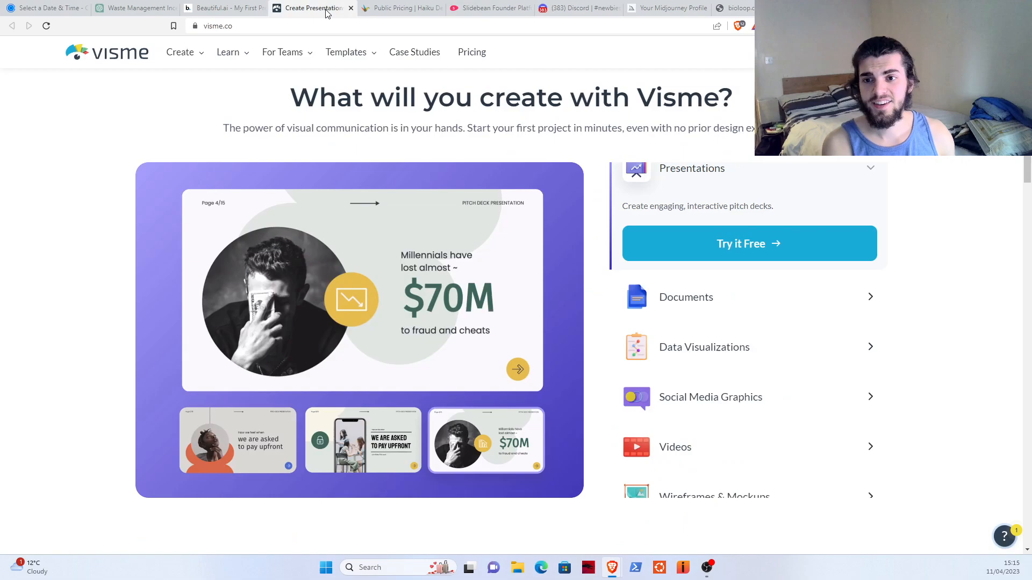
{"action": "left_click", "coordinate": [244, 8]}
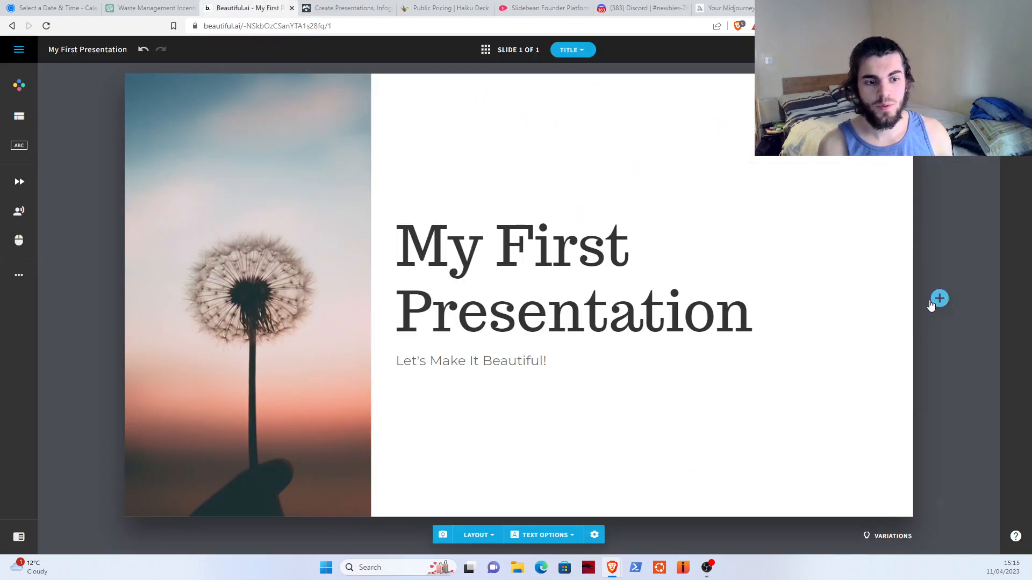
Start a new slide with Make Slide with A.I., then go back to the ChatGPT outline
{"action": "left_click", "coordinate": [939, 298]}
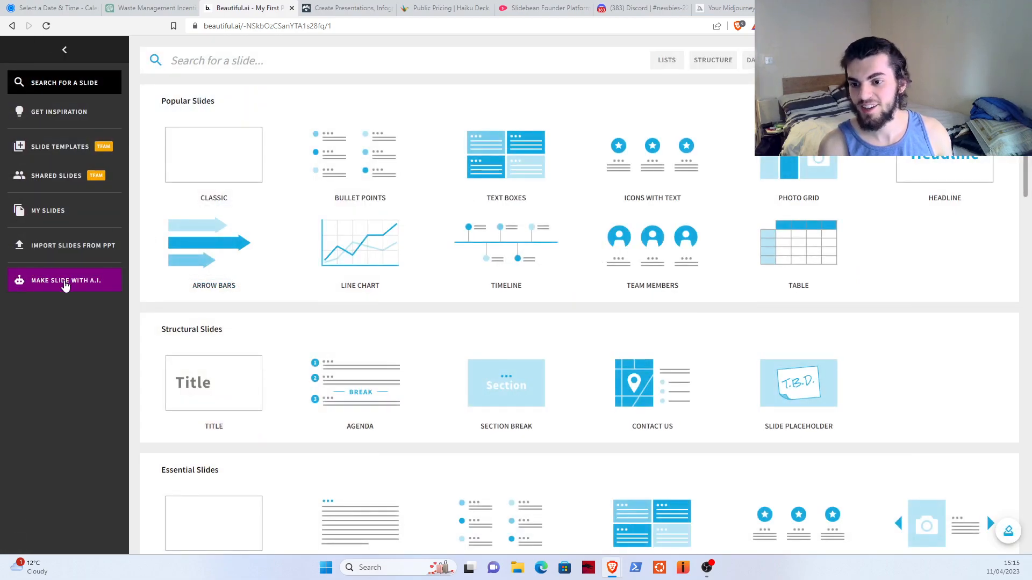
{"action": "left_click", "coordinate": [64, 281]}
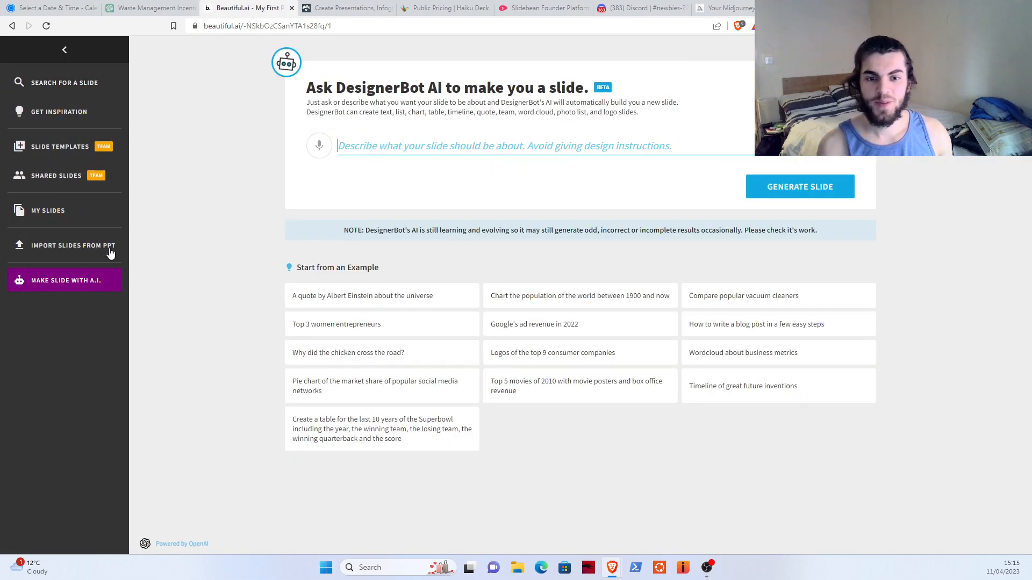
{"action": "mouse_move", "coordinate": [152, 102]}
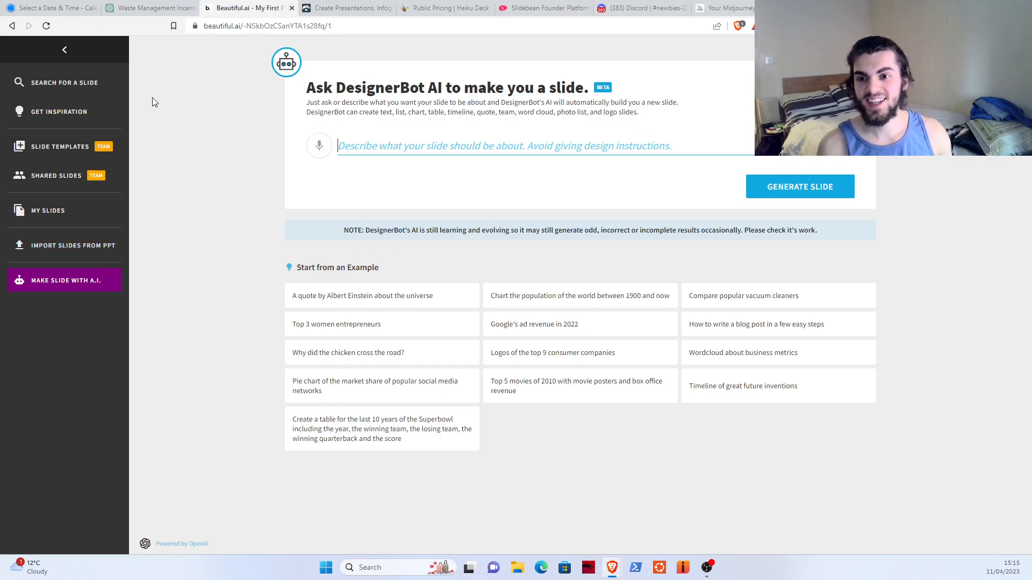
{"action": "left_click", "coordinate": [150, 8]}
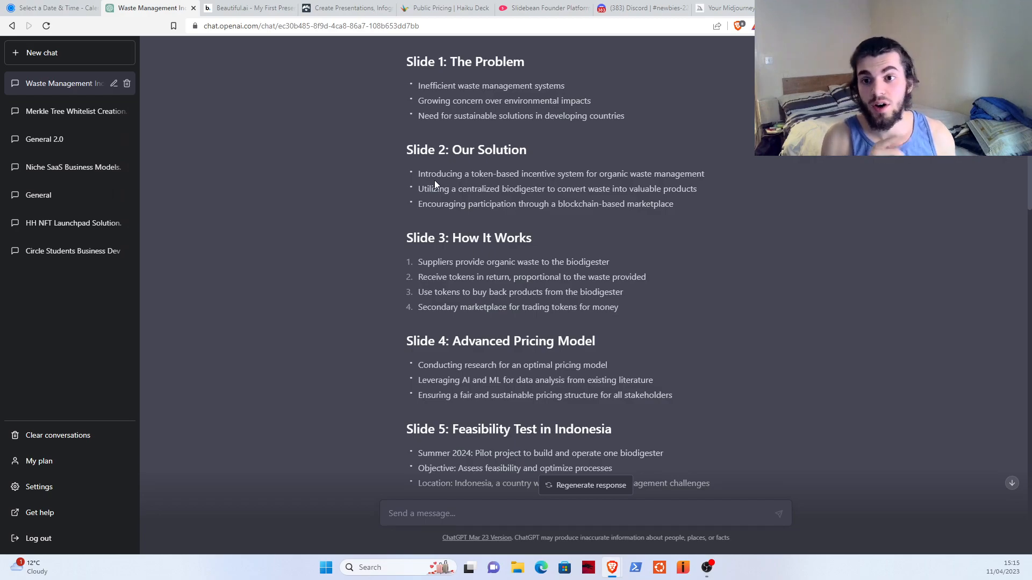
Arrange the Beautiful.ai DesignerBot and the ChatGPT outline side by side
{"action": "left_click", "coordinate": [248, 8]}
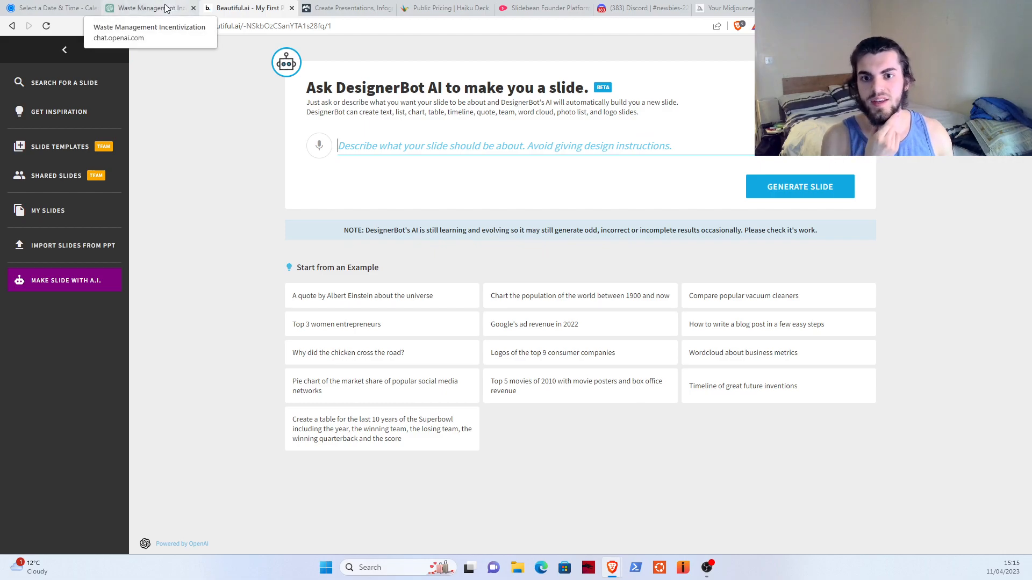
{"action": "left_click", "coordinate": [145, 7]}
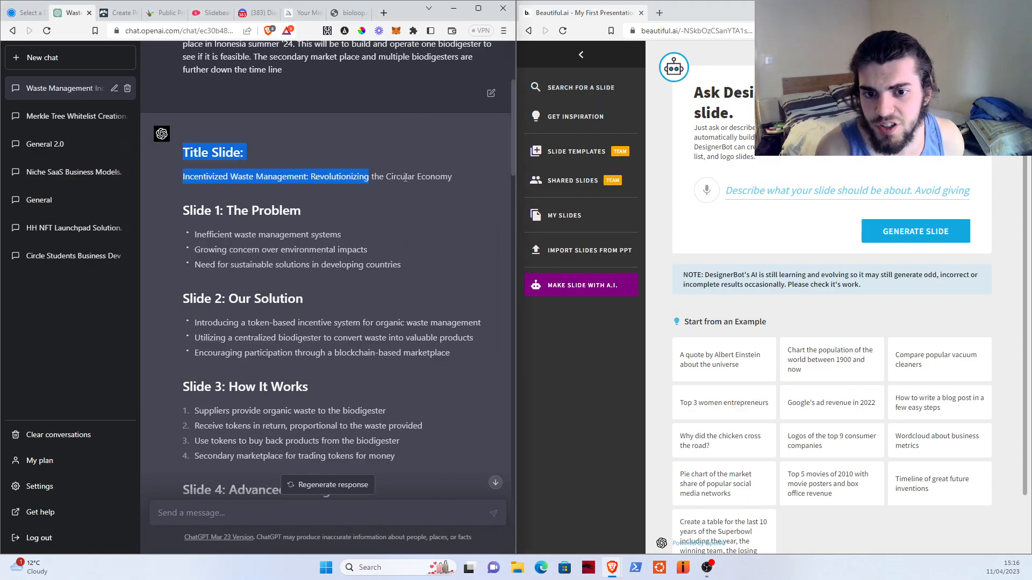
Generate the circular-economy title slide from the ChatGPT title, then start another slide
{"action": "left_click_drag", "start_coordinate": [368, 176], "coordinate": [452, 176]}
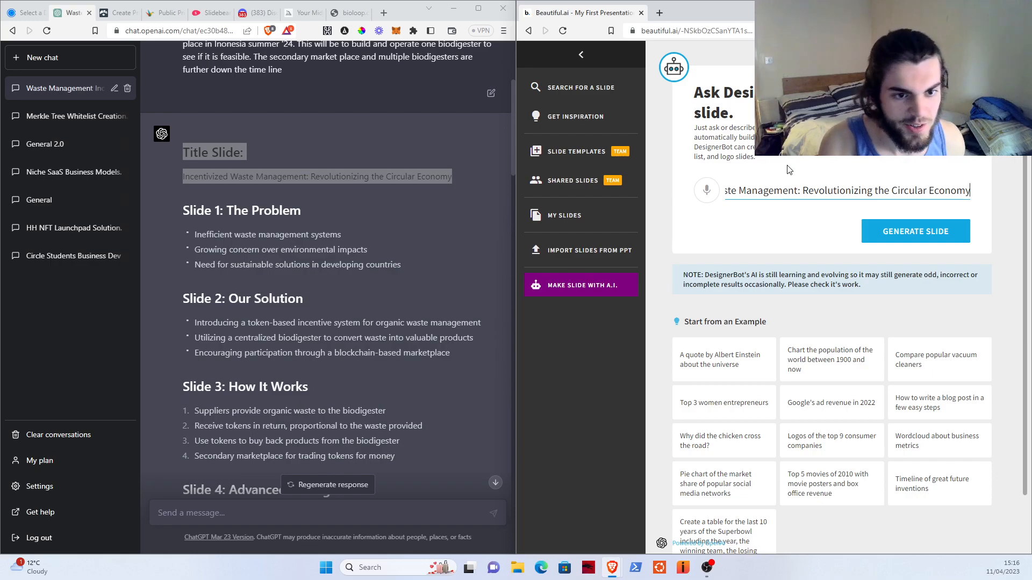
{"action": "left_click", "coordinate": [913, 231]}
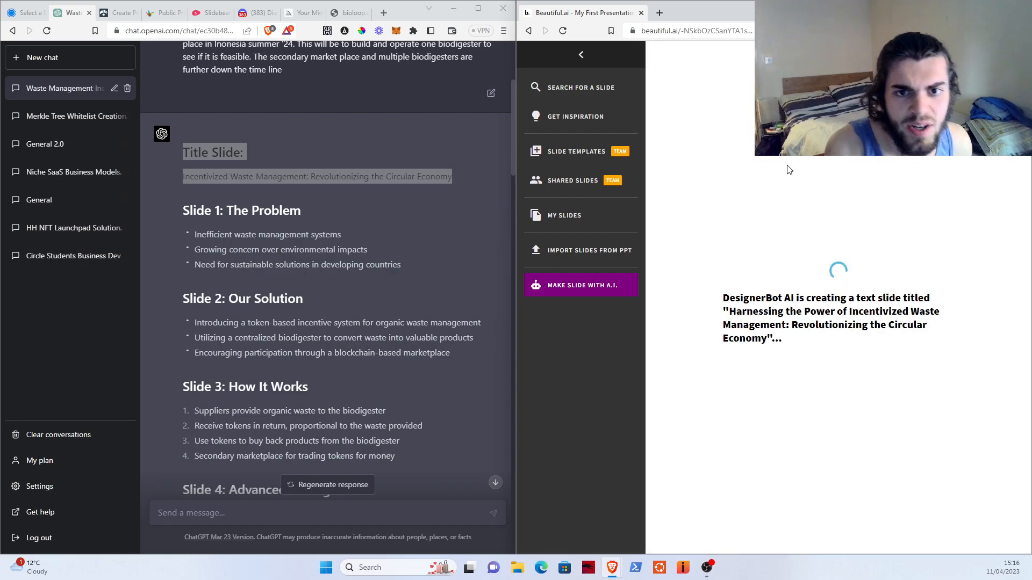
{"action": "mouse_move", "coordinate": [820, 249]}
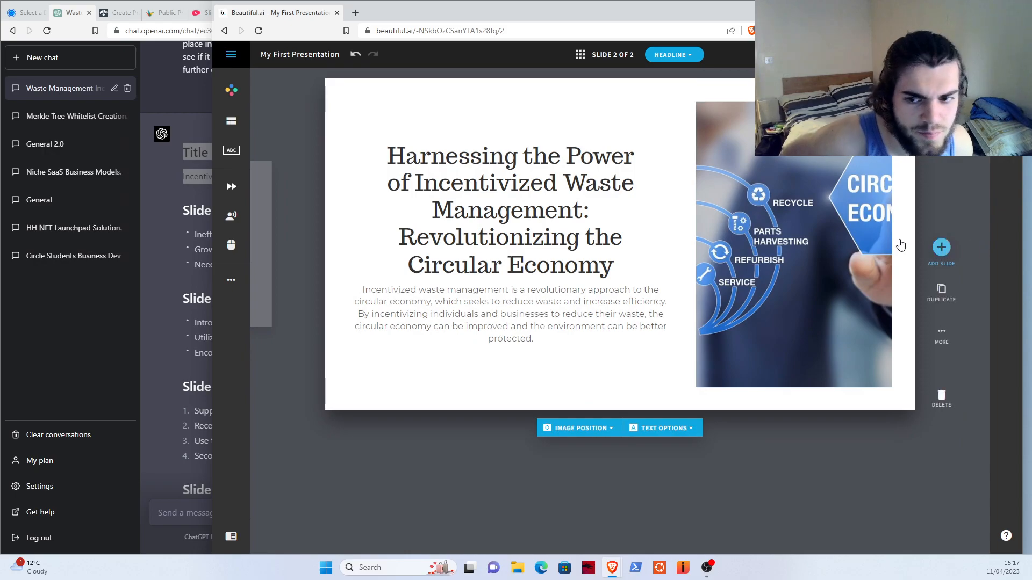
{"action": "left_click", "coordinate": [941, 246]}
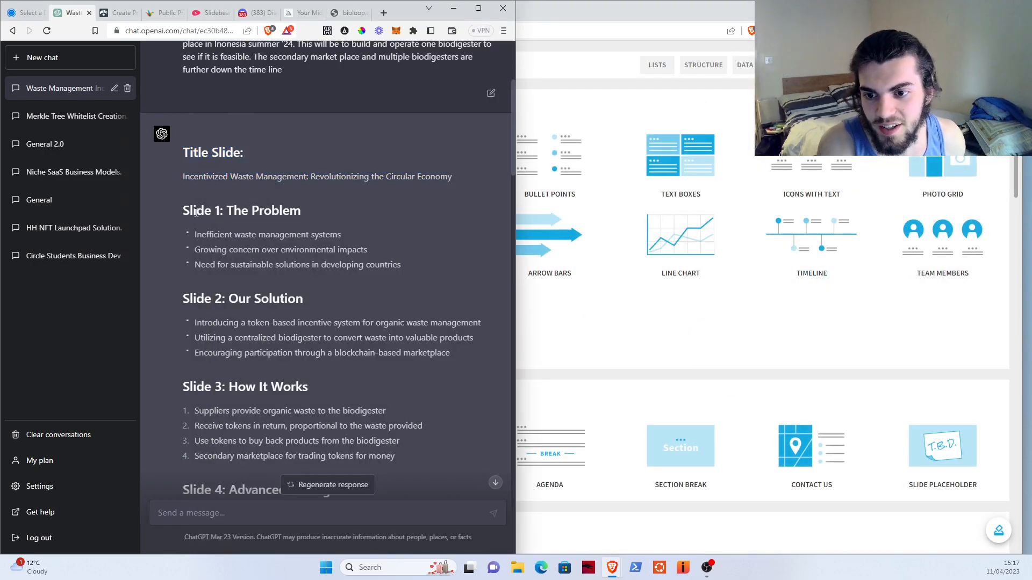
Generate a problem slide from the Slide 1 bullets: inefficient systems, environmental concern, sustainable solutions
{"action": "left_click_drag", "start_coordinate": [183, 210], "coordinate": [400, 265]}
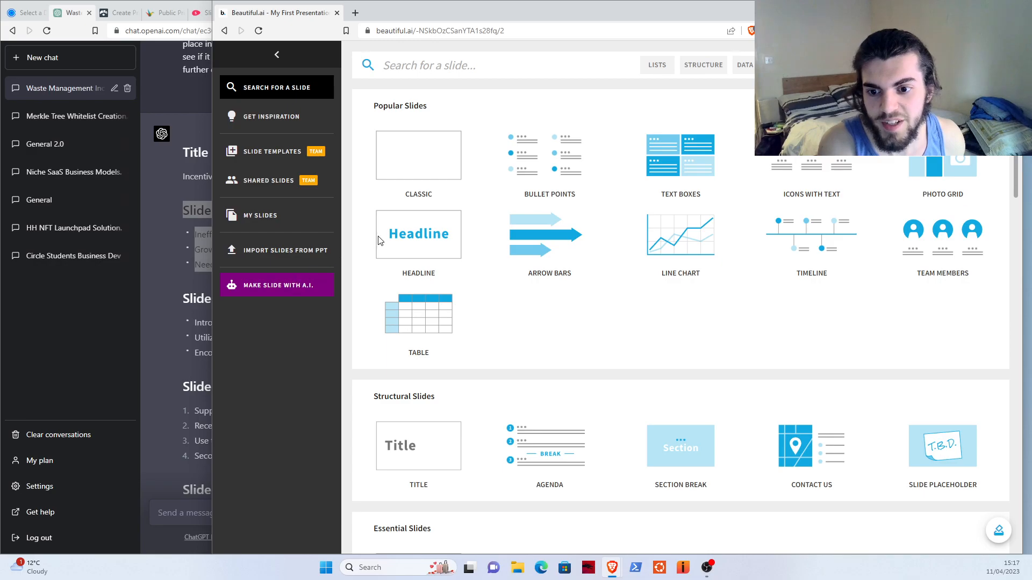
{"action": "left_click", "coordinate": [276, 285]}
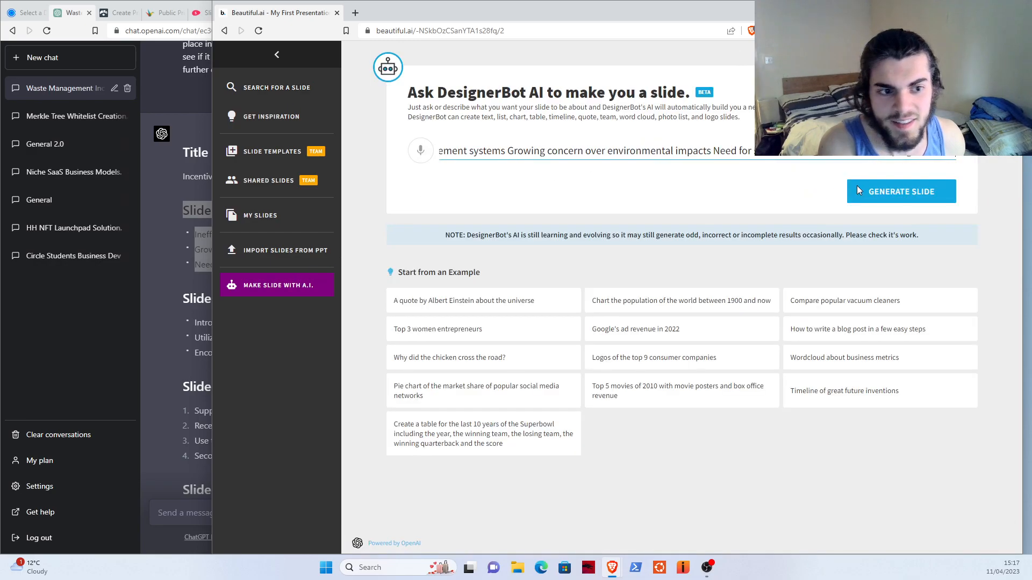
{"action": "left_click", "coordinate": [901, 191]}
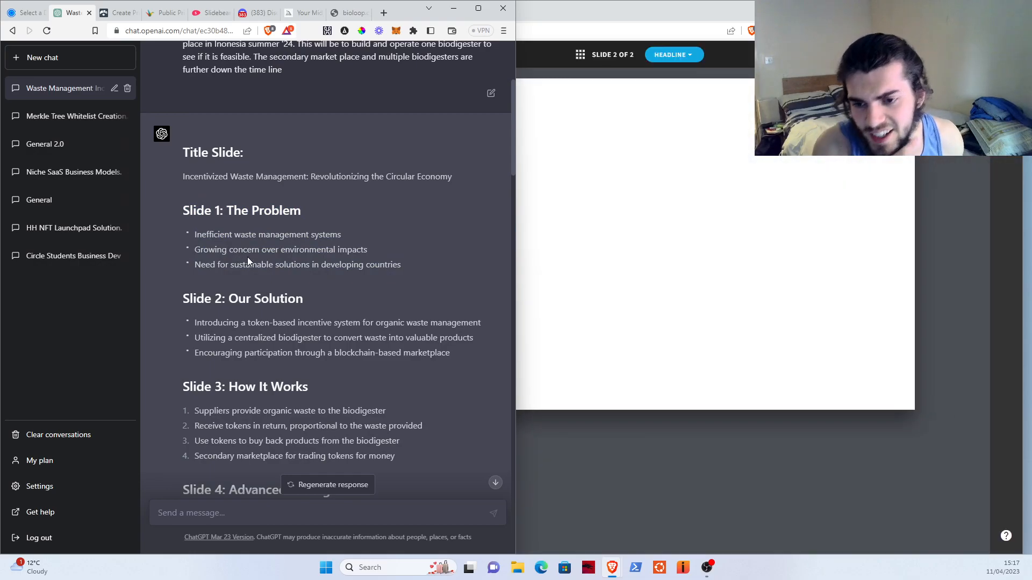
{"action": "left_click", "coordinate": [941, 248]}
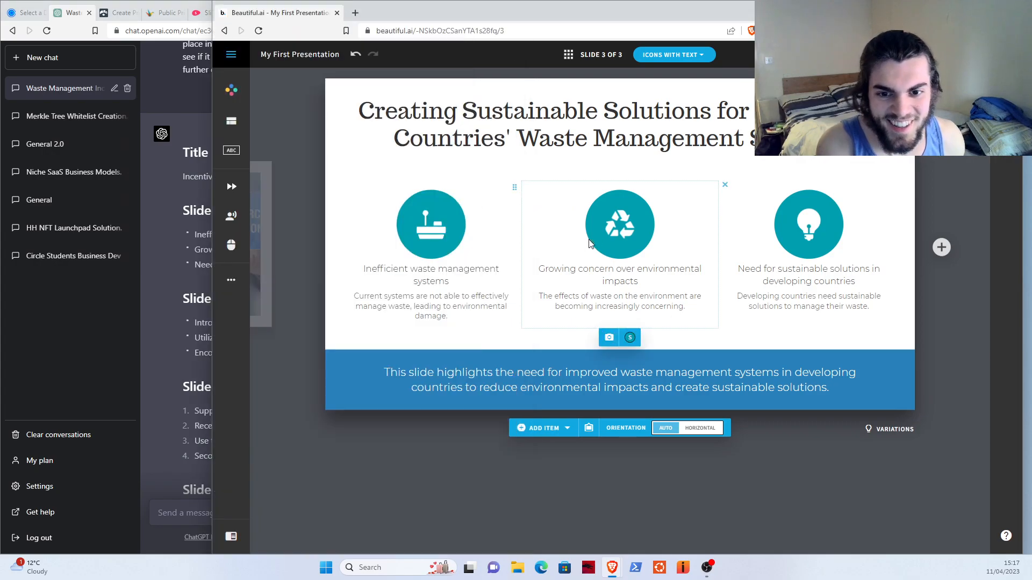
{"action": "mouse_move", "coordinate": [433, 232]}
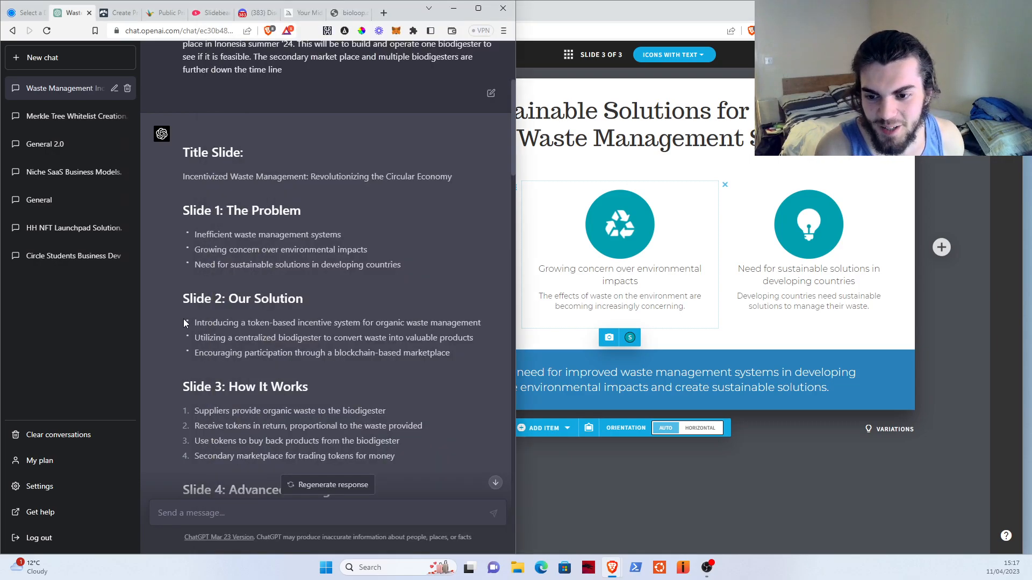
{"action": "scroll", "scroll_direction": "down", "scroll_amount": 3}
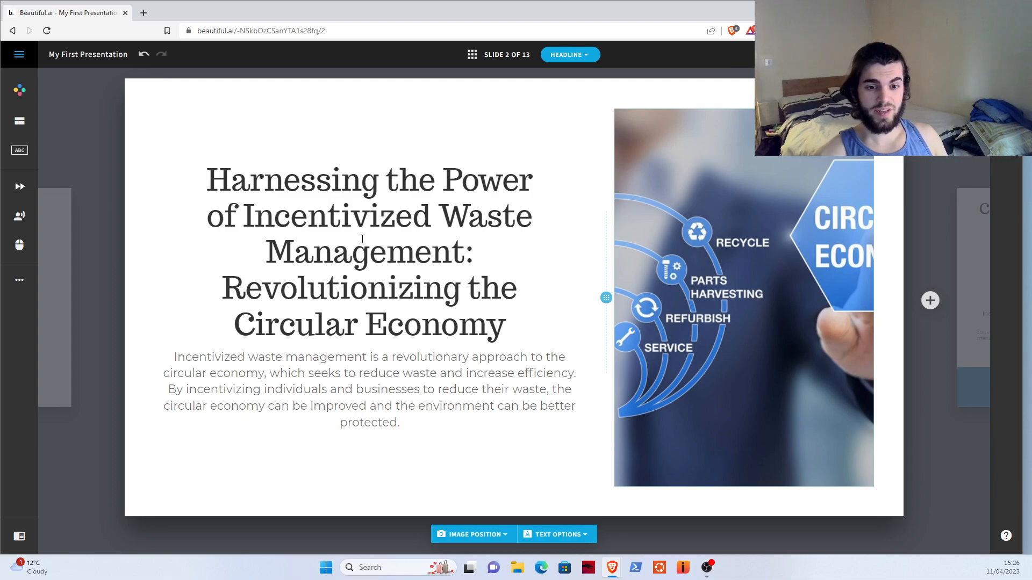
{"action": "mouse_move", "coordinate": [716, 223]}
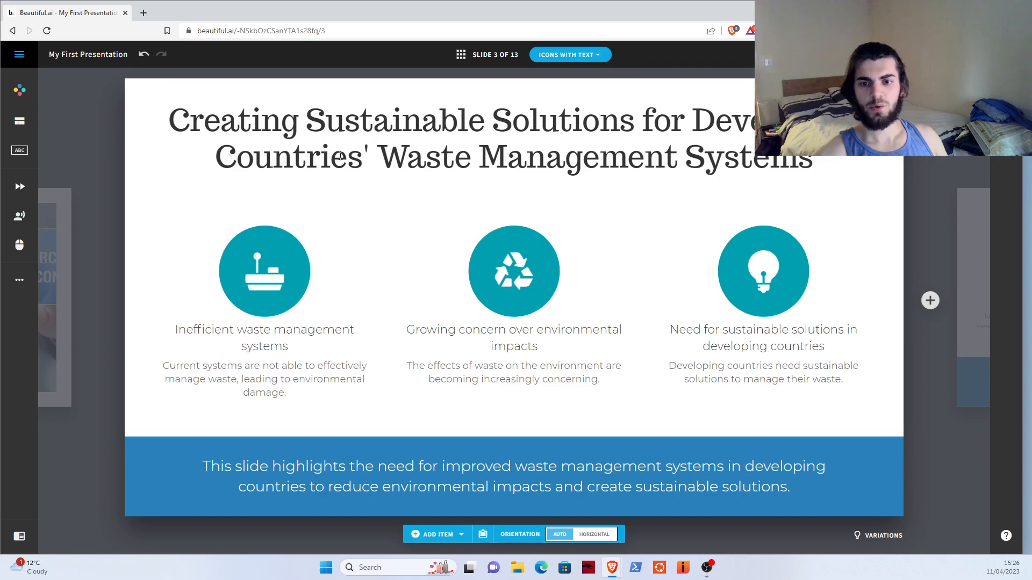
{"action": "mouse_move", "coordinate": [429, 182]}
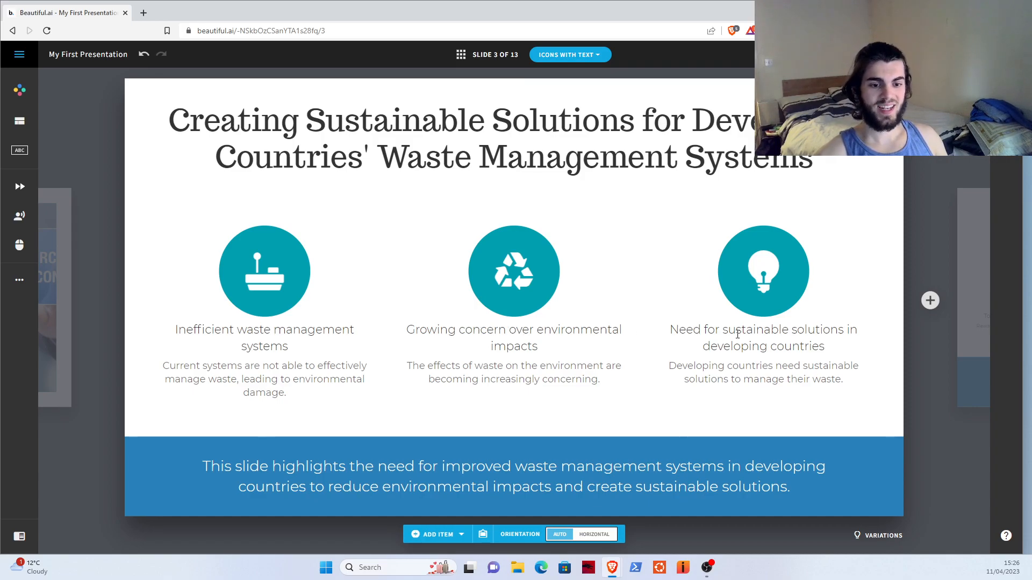
{"action": "mouse_move", "coordinate": [642, 259]}
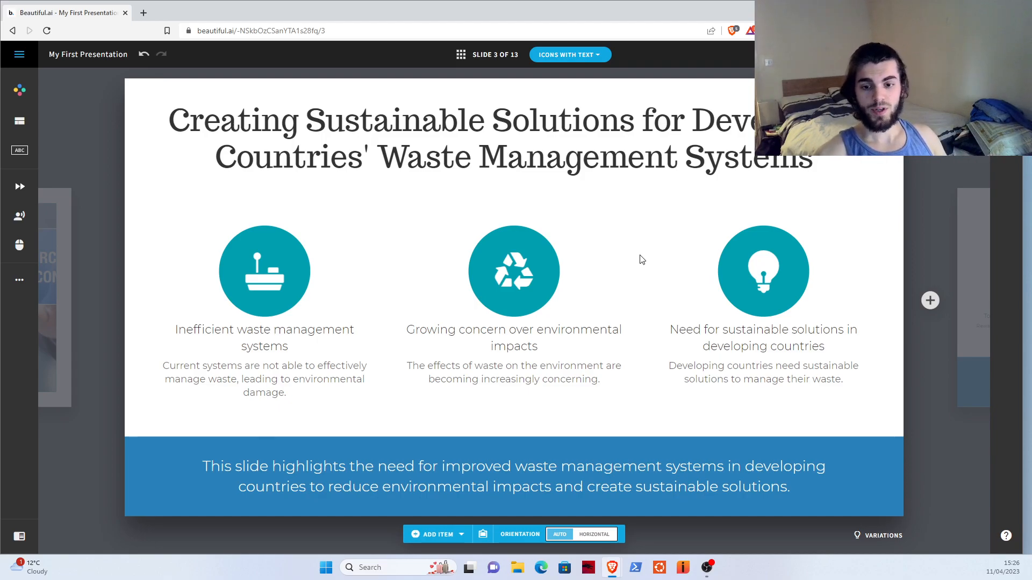
{"action": "mouse_move", "coordinate": [701, 277]}
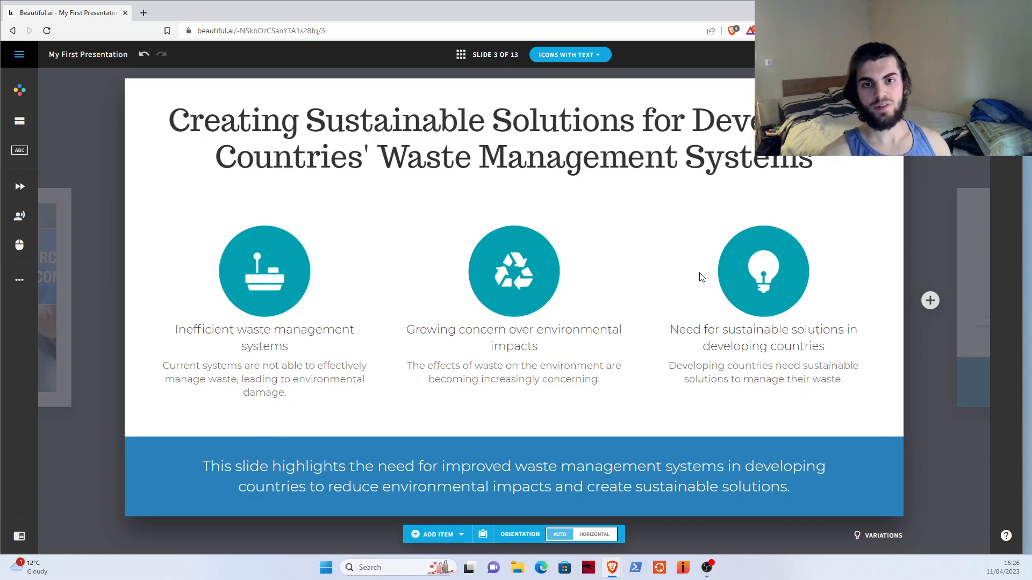
{"action": "mouse_move", "coordinate": [712, 226]}
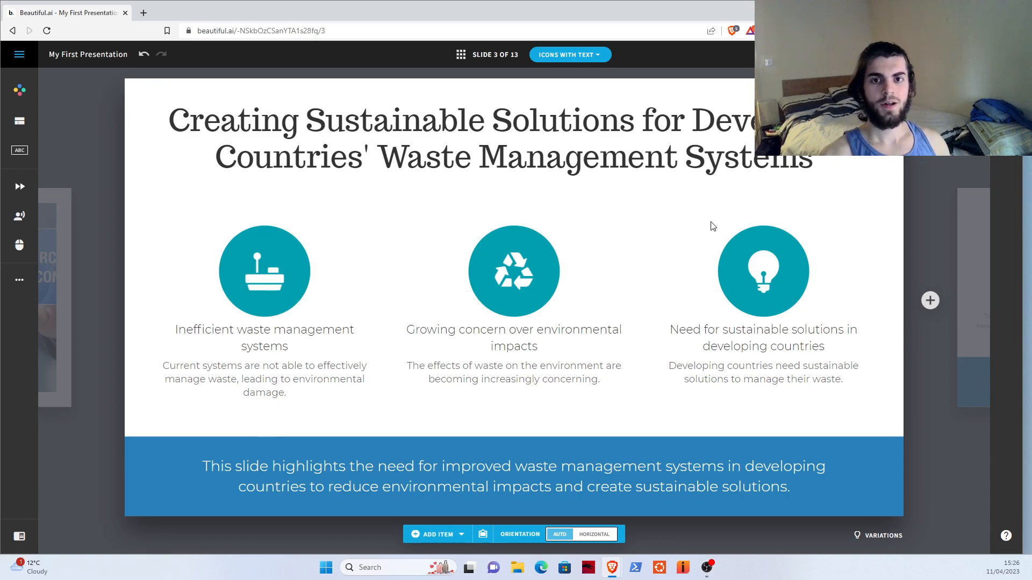
{"action": "mouse_move", "coordinate": [910, 219]}
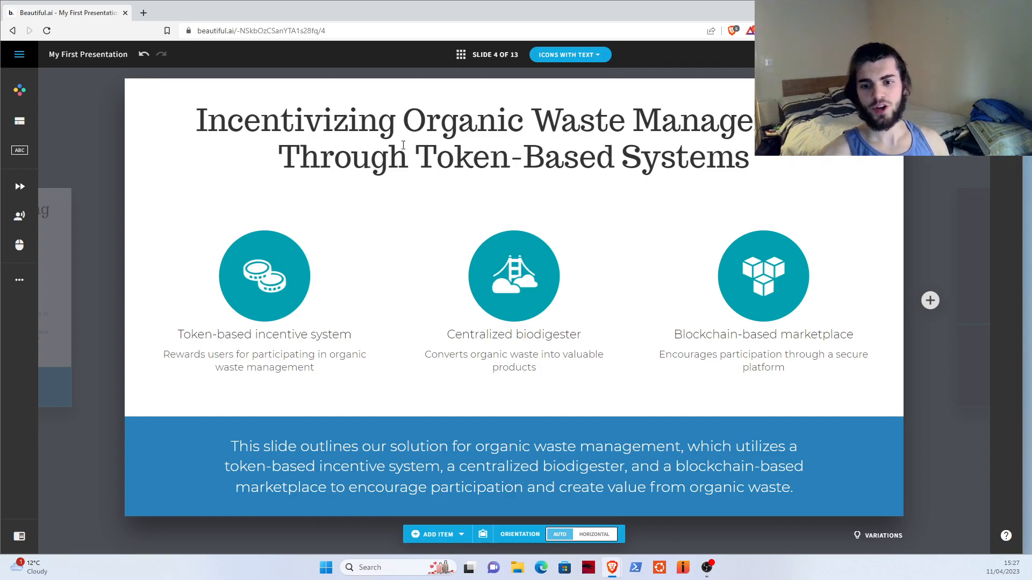
{"action": "mouse_move", "coordinate": [280, 294]}
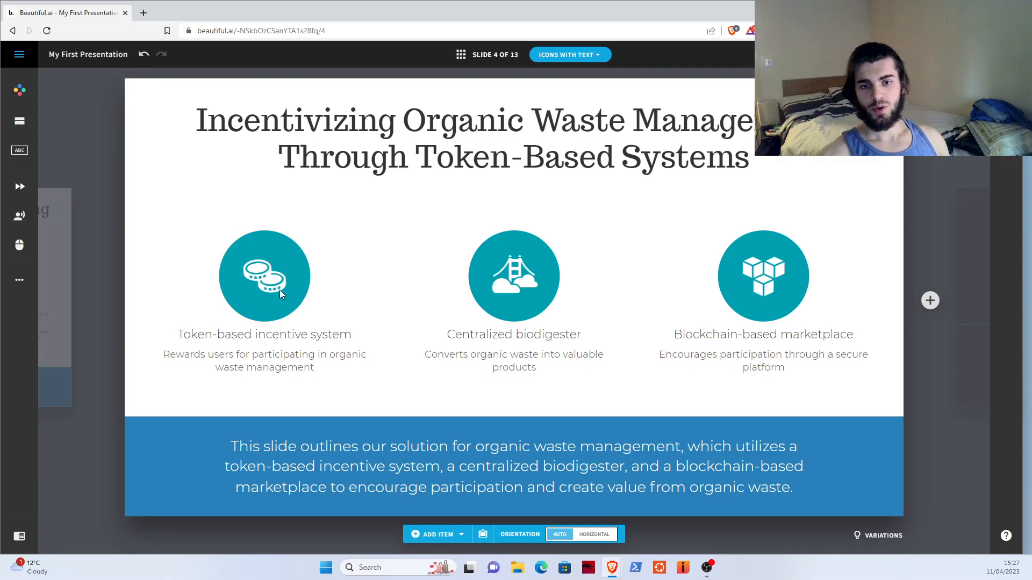
{"action": "mouse_move", "coordinate": [289, 292]}
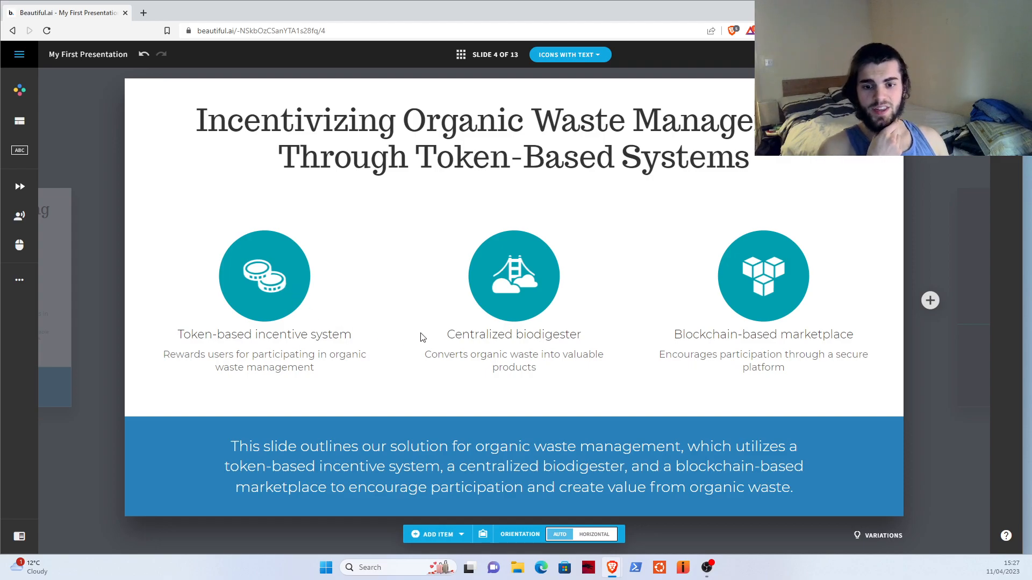
{"action": "mouse_move", "coordinate": [468, 350]}
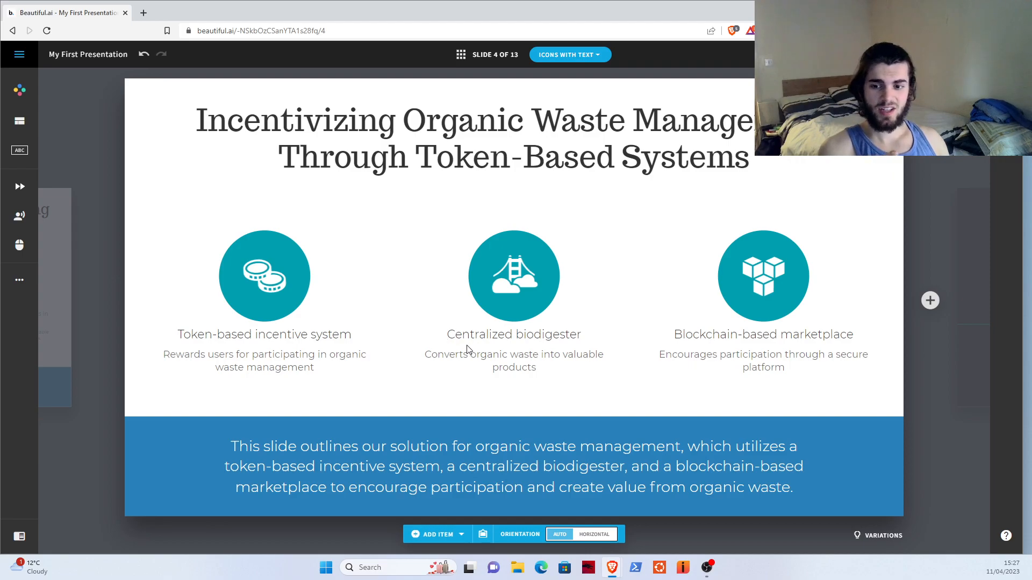
{"action": "mouse_move", "coordinate": [397, 396]}
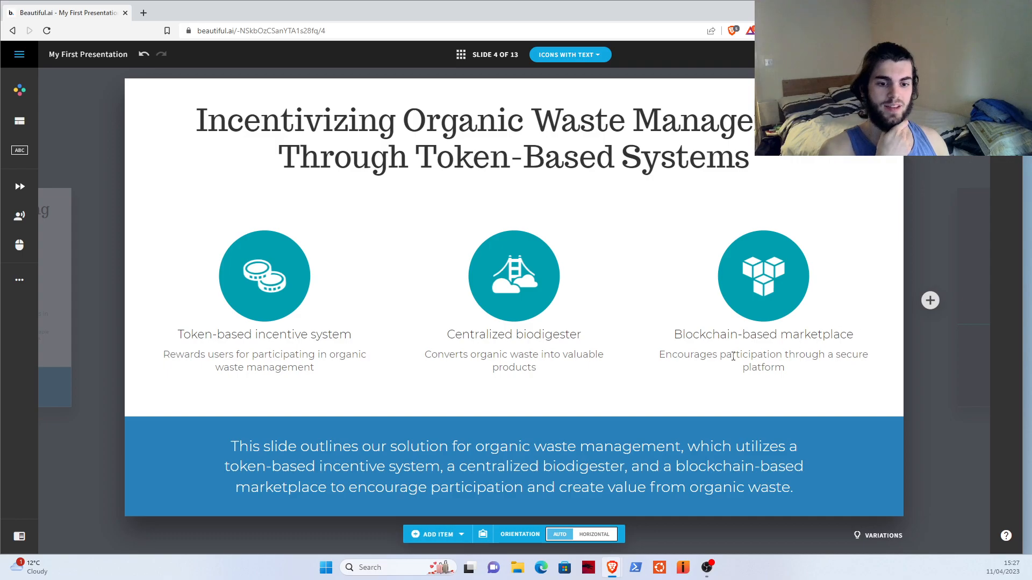
{"action": "mouse_move", "coordinate": [901, 305]}
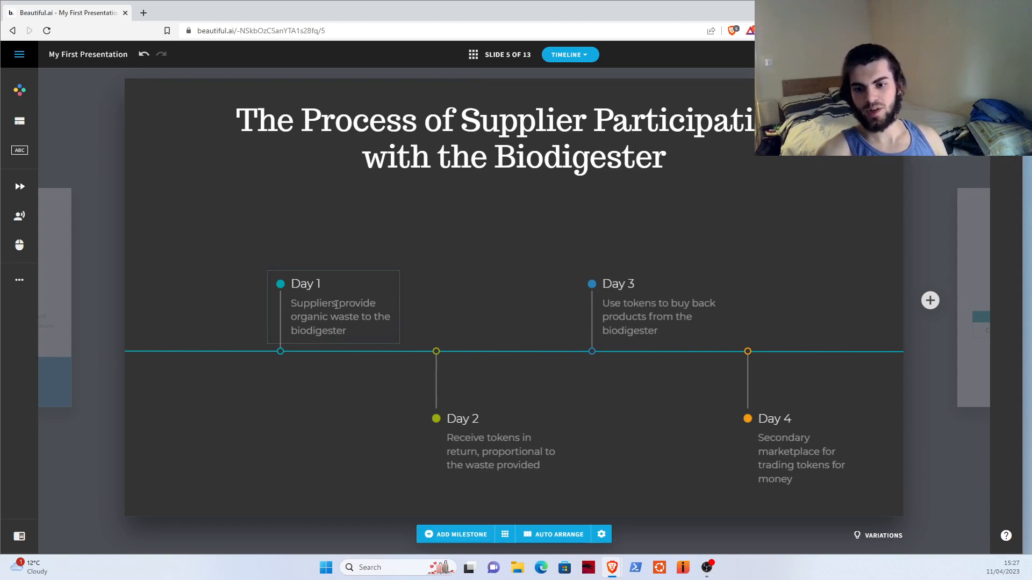
Review the Days 1–4 supplier milestone text boxes on the Timeline slide
{"action": "left_click", "coordinate": [480, 438]}
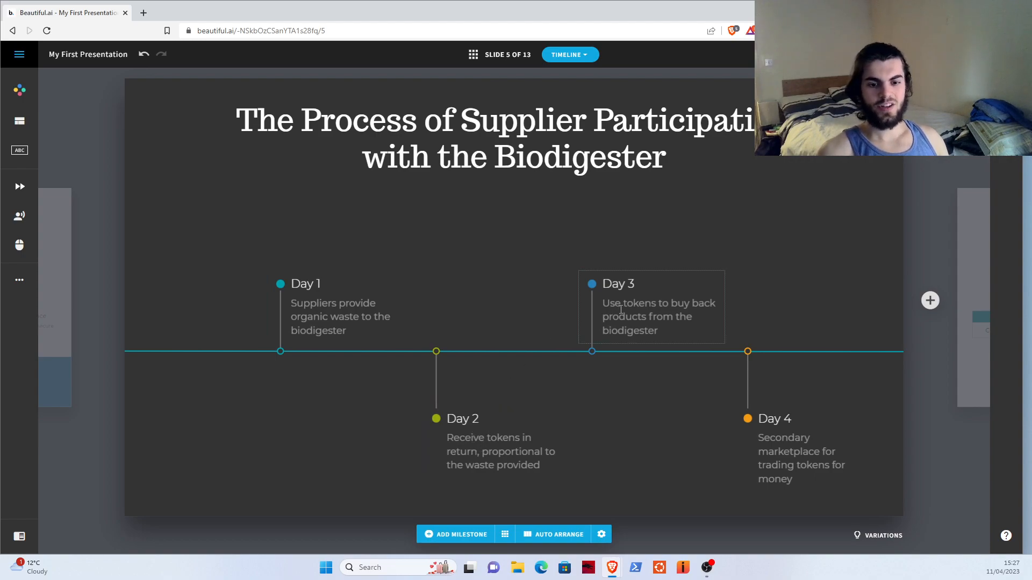
{"action": "mouse_move", "coordinate": [598, 323]}
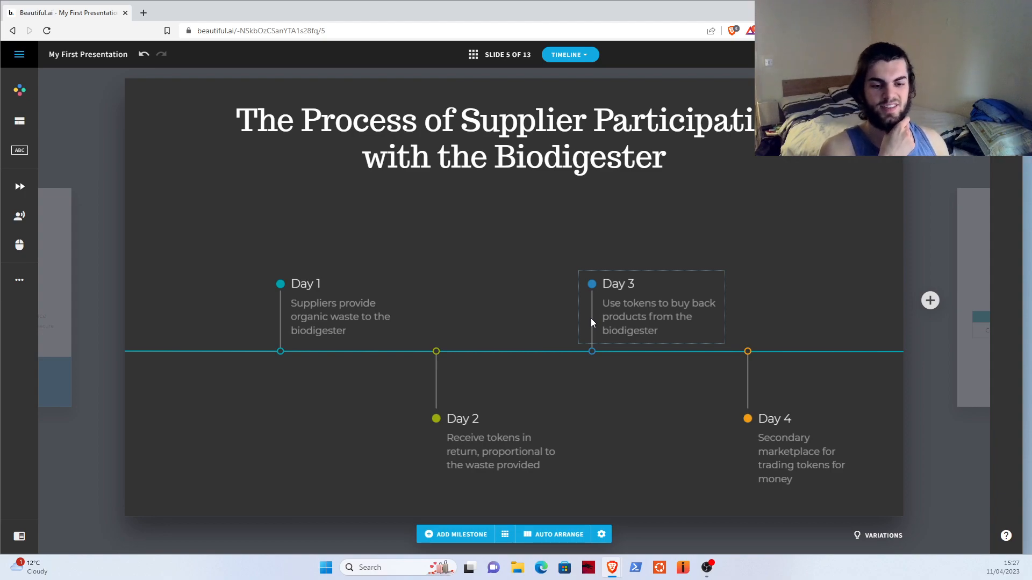
{"action": "left_click", "coordinate": [794, 448]}
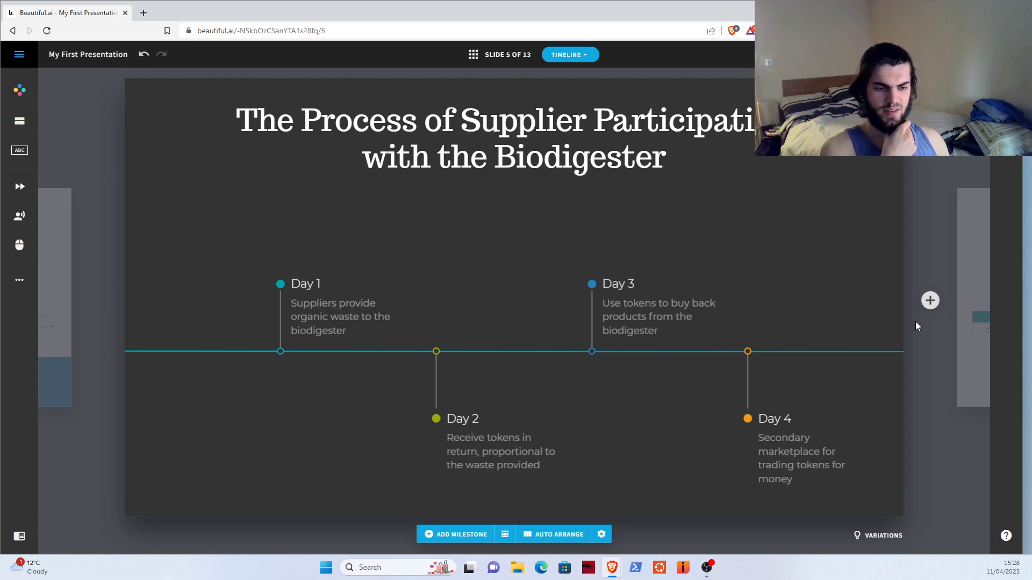
{"action": "mouse_move", "coordinate": [981, 263]}
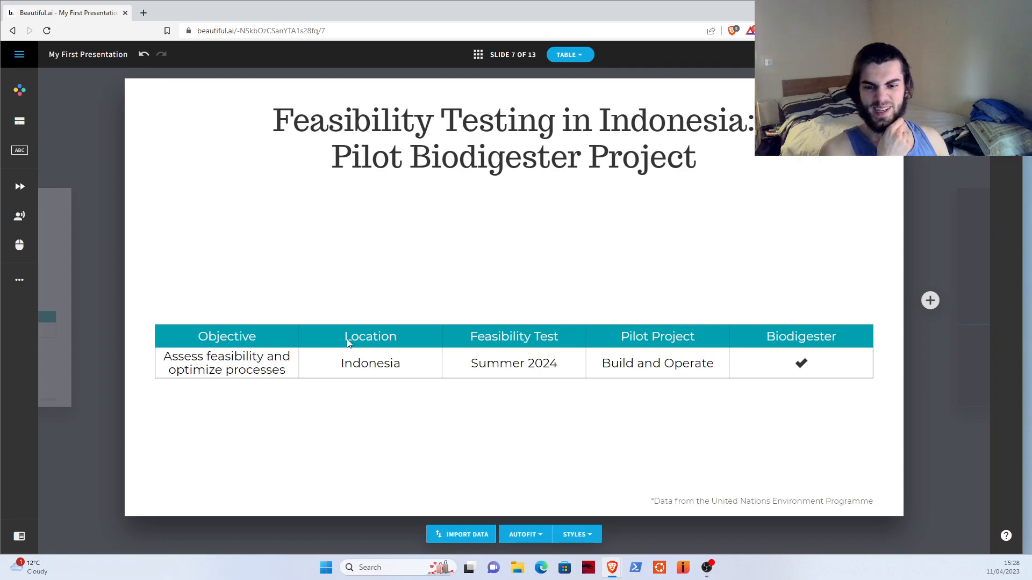
{"action": "mouse_move", "coordinate": [965, 269]}
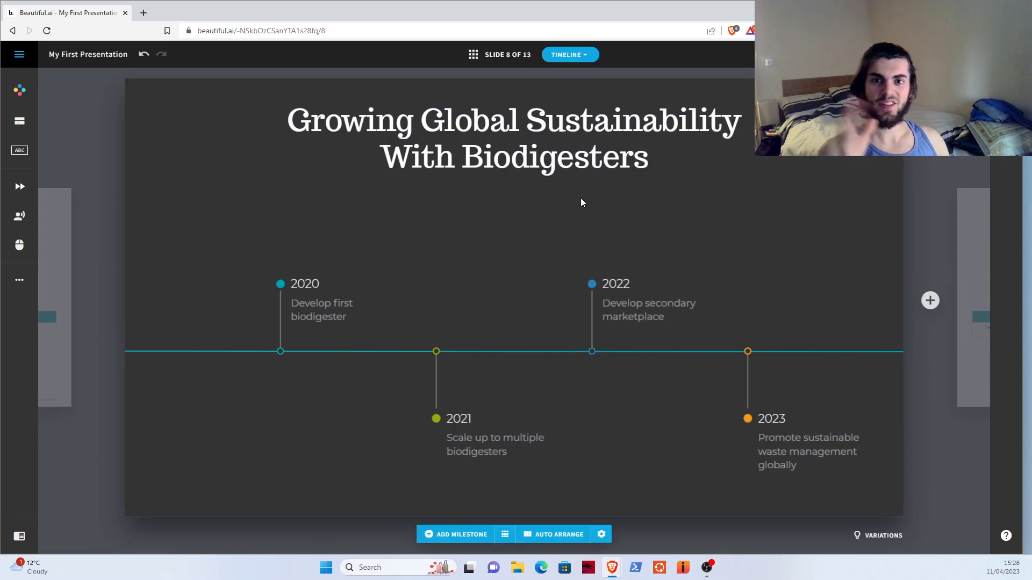
{"action": "mouse_move", "coordinate": [440, 350]}
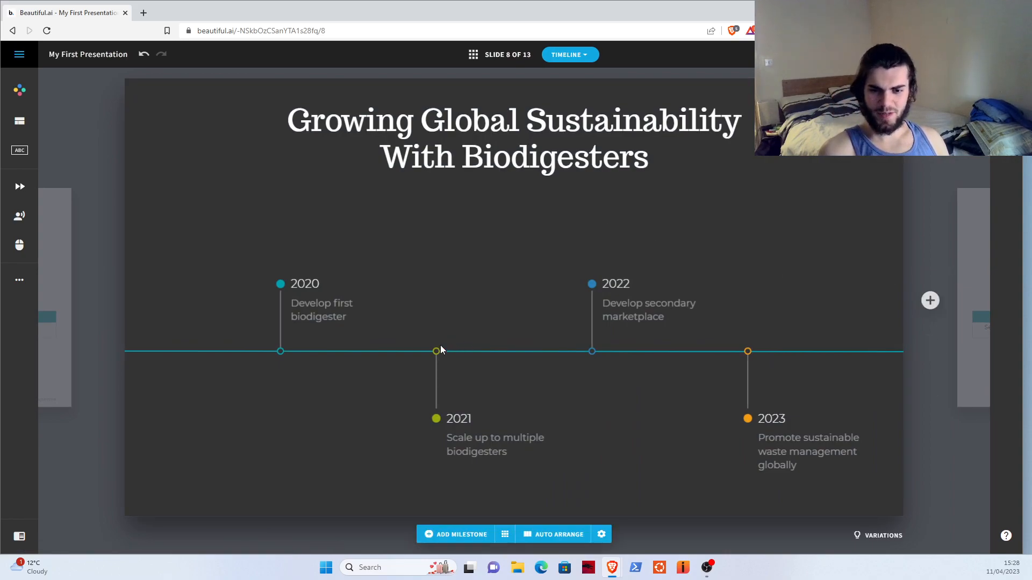
{"action": "mouse_move", "coordinate": [625, 344]}
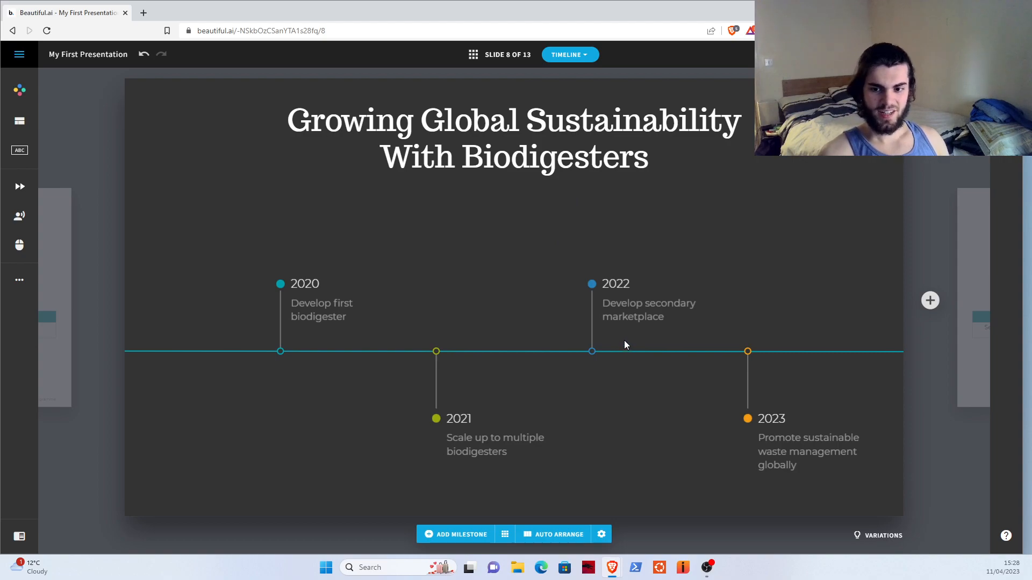
Advance to the Growing Global Sustainability With Biodigesters timeline slide
{"action": "left_click", "coordinate": [315, 300]}
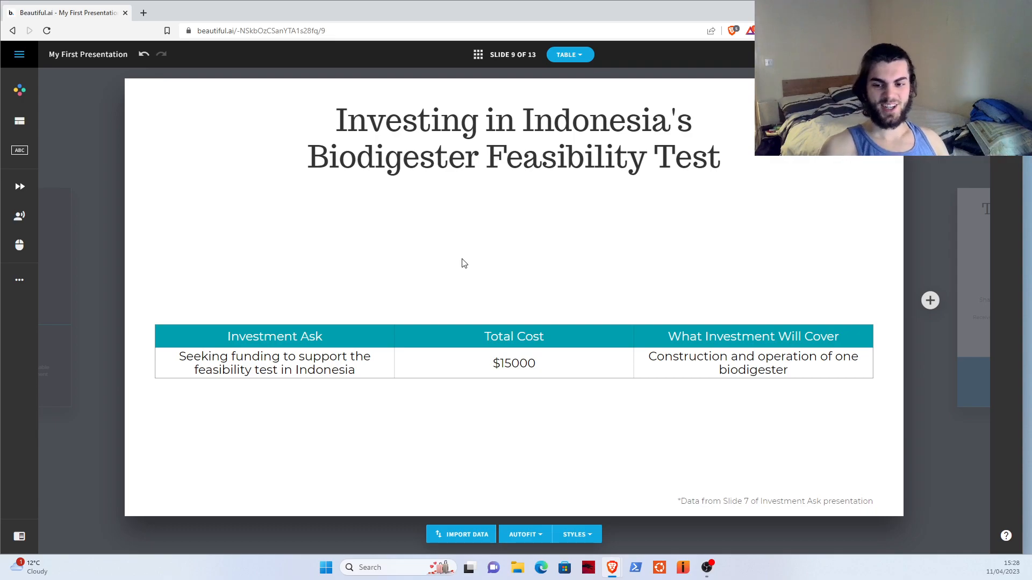
{"action": "mouse_move", "coordinate": [439, 338]}
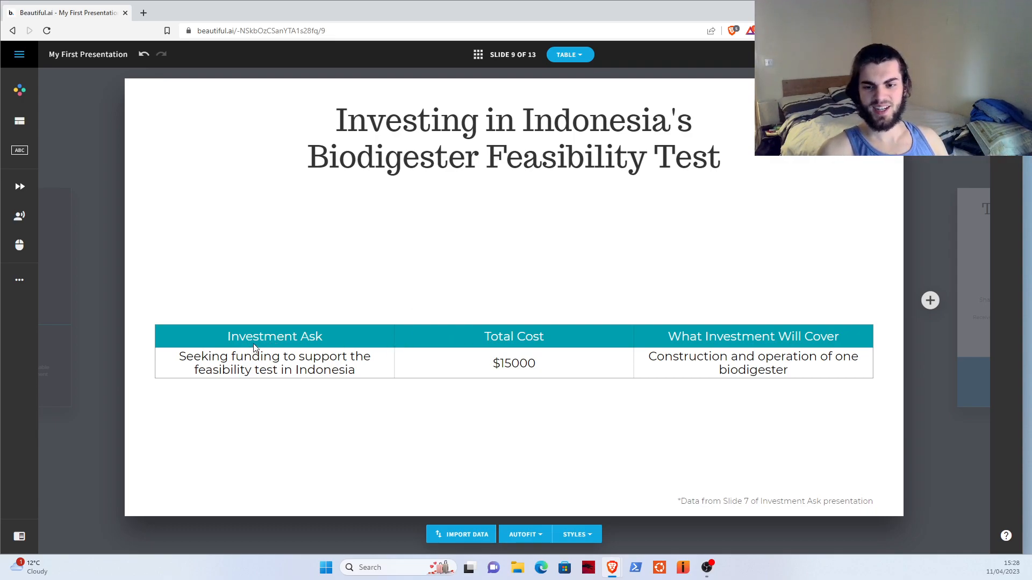
{"action": "mouse_move", "coordinate": [530, 286]}
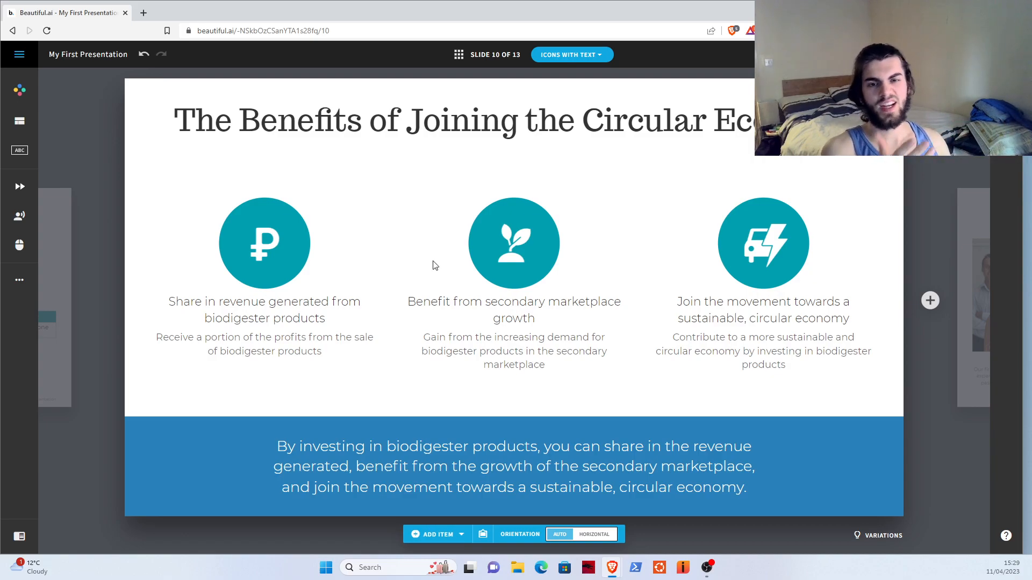
{"action": "mouse_move", "coordinate": [374, 292]}
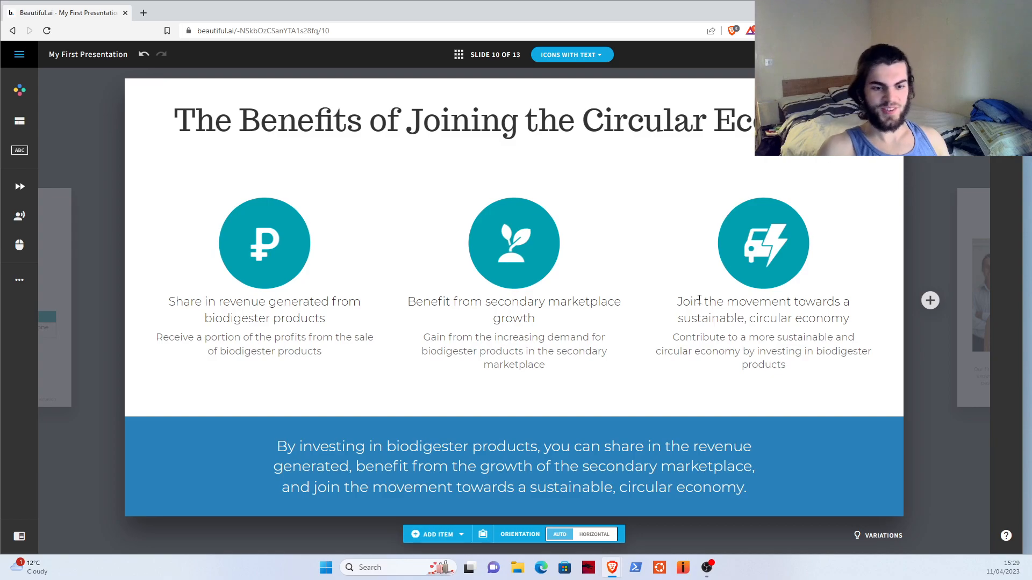
{"action": "mouse_move", "coordinate": [977, 327]}
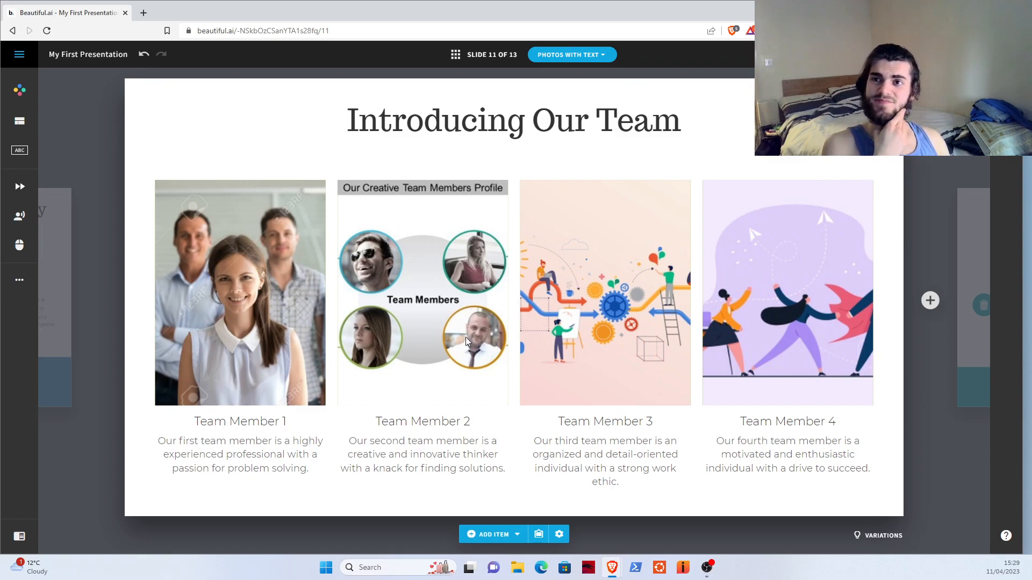
{"action": "mouse_move", "coordinate": [989, 267]}
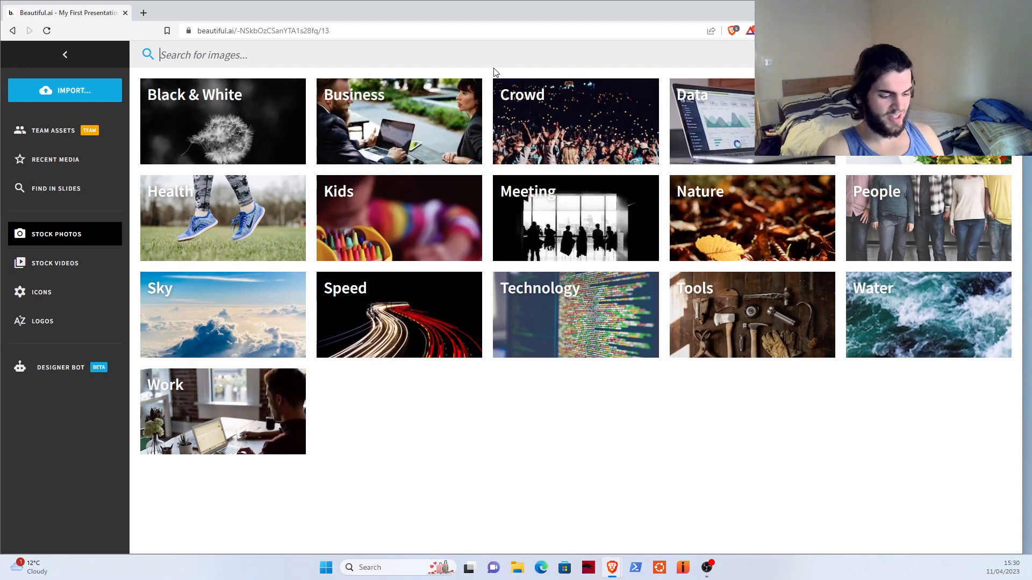
Search stock photos for 'thank you' then 'renewable' and pick the hands-holding-fern photo
{"action": "type", "text": "thank you"}
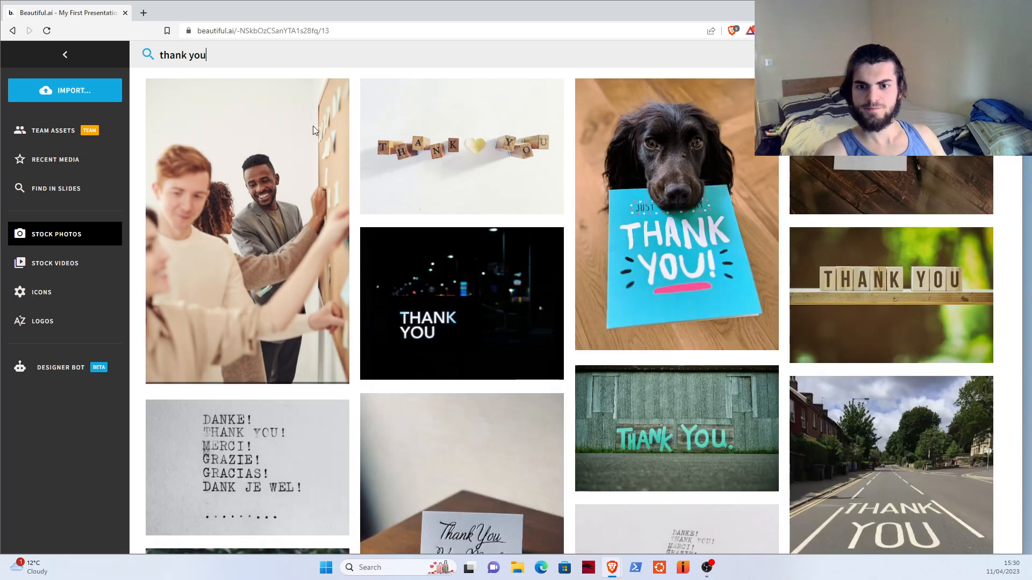
{"action": "mouse_move", "coordinate": [732, 176]}
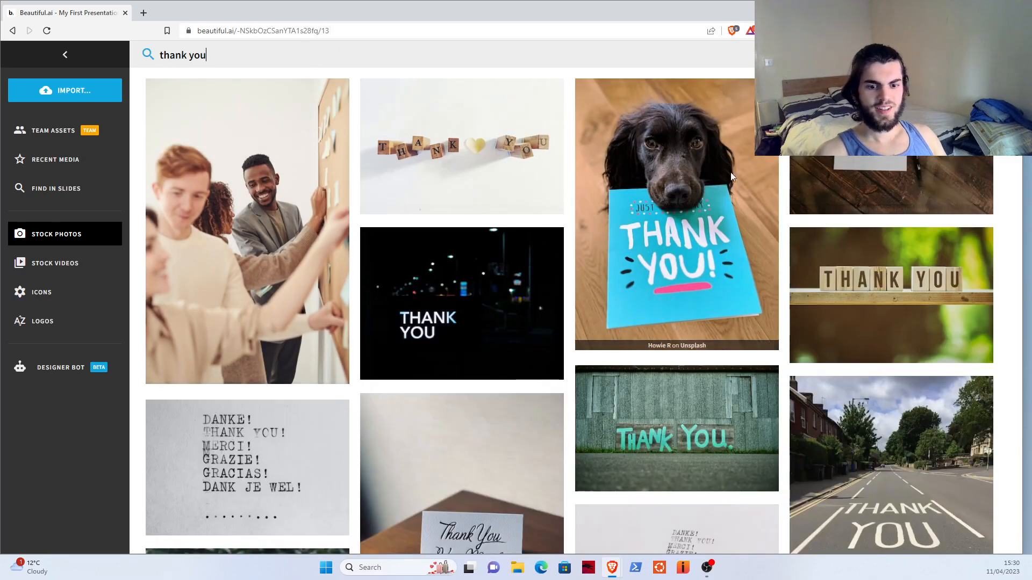
{"action": "scroll", "scroll_direction": "down", "scroll_amount": 3}
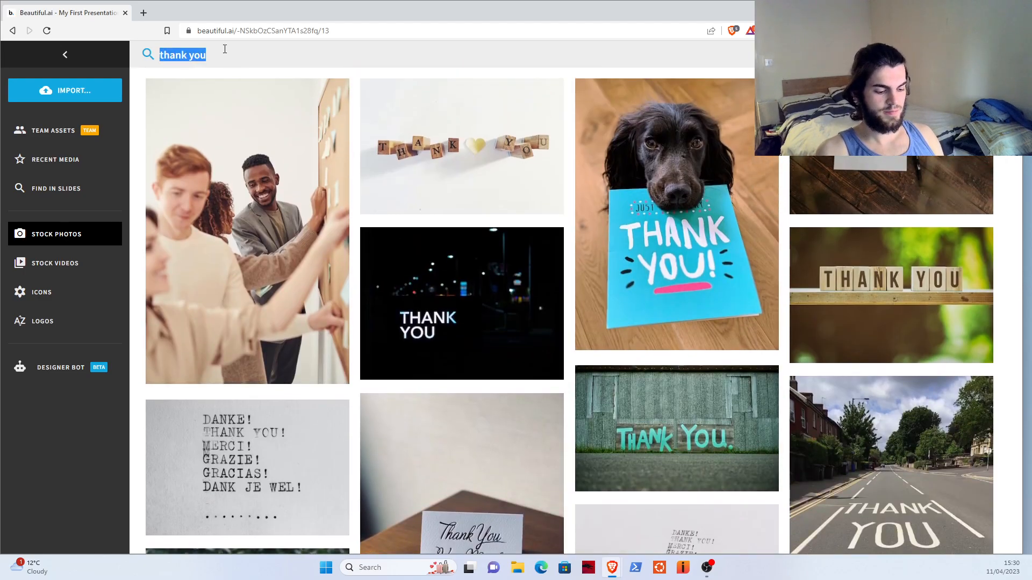
{"action": "type", "text": "renewable"}
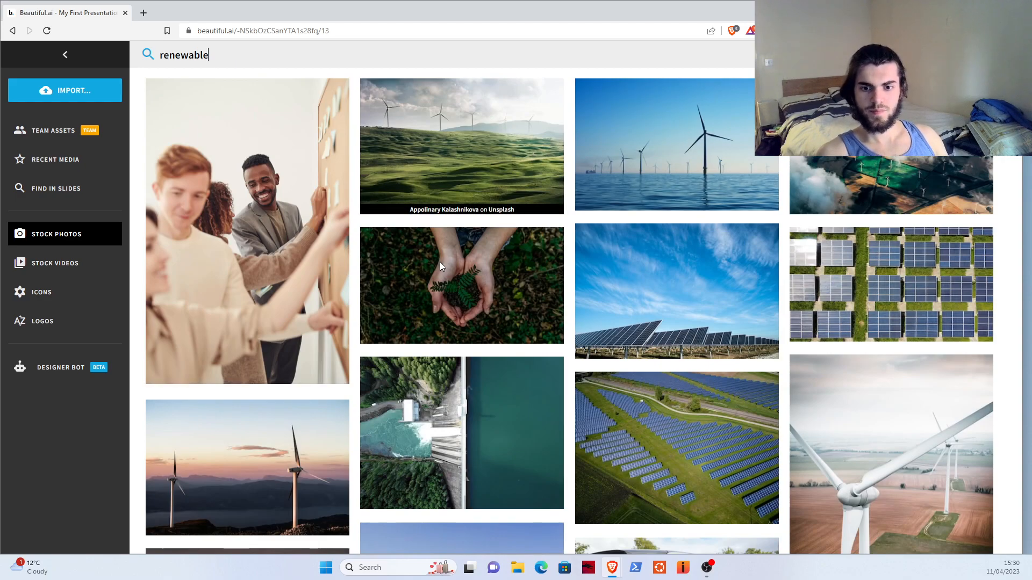
{"action": "left_click", "coordinate": [65, 54]}
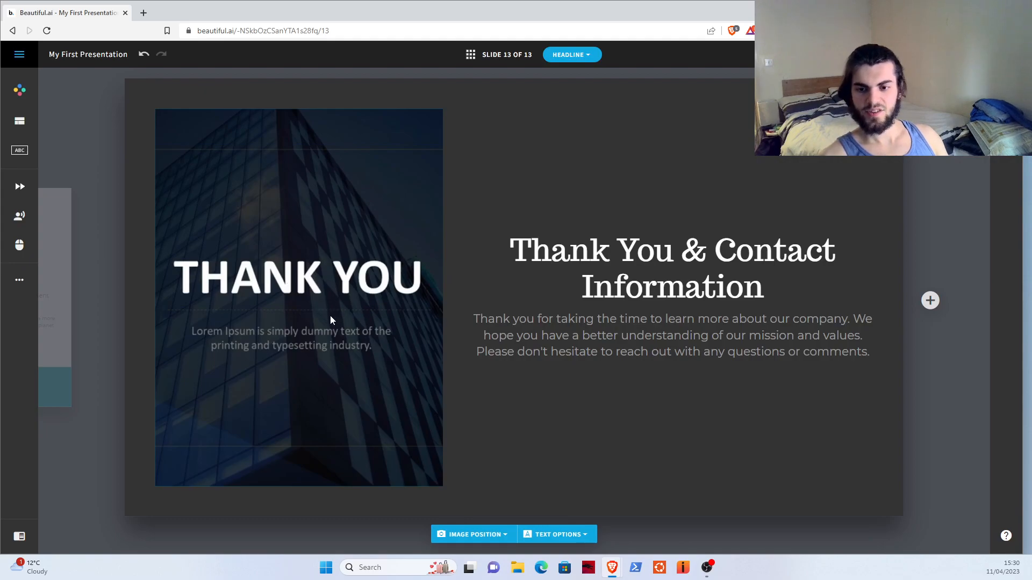
{"action": "mouse_move", "coordinate": [331, 389]}
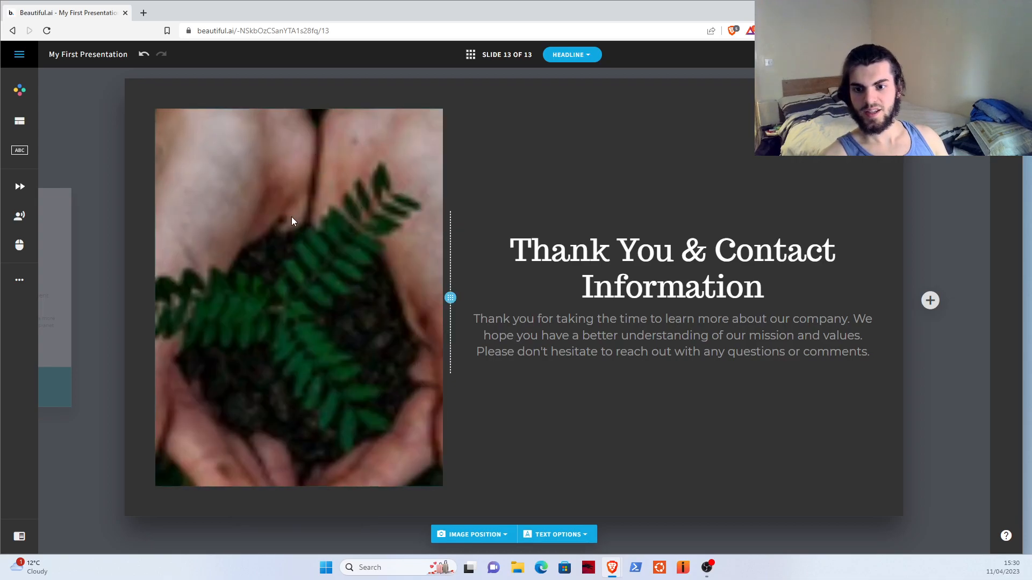
{"action": "mouse_move", "coordinate": [377, 198]}
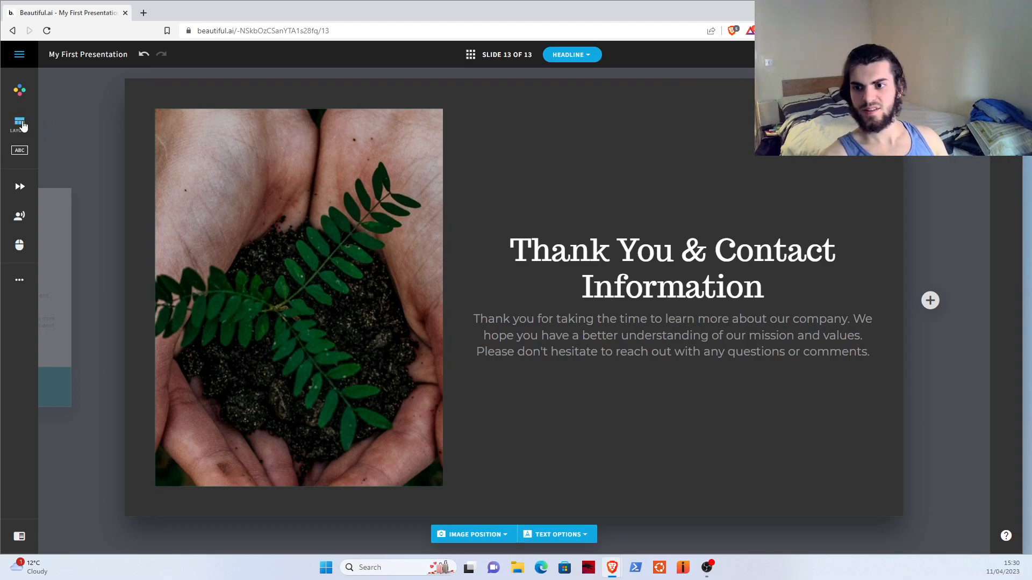
With the fern photo loaded on slide 13, go back to slide 12
{"action": "left_click", "coordinate": [19, 122]}
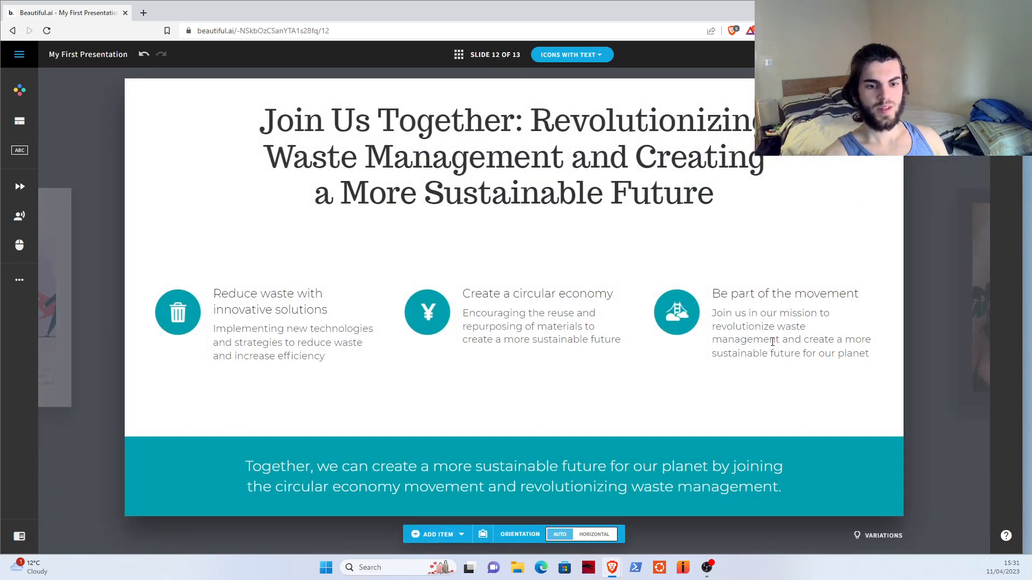
Select the 'Be part of the movement' description and show its Designer Bot rewrite options
{"action": "left_click", "coordinate": [784, 322]}
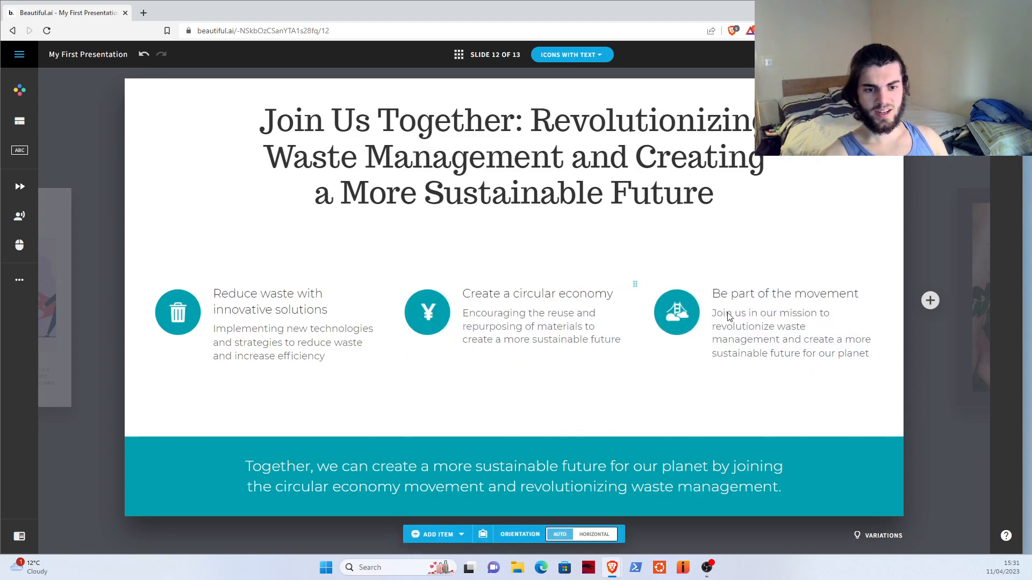
{"action": "left_click", "coordinate": [792, 338]}
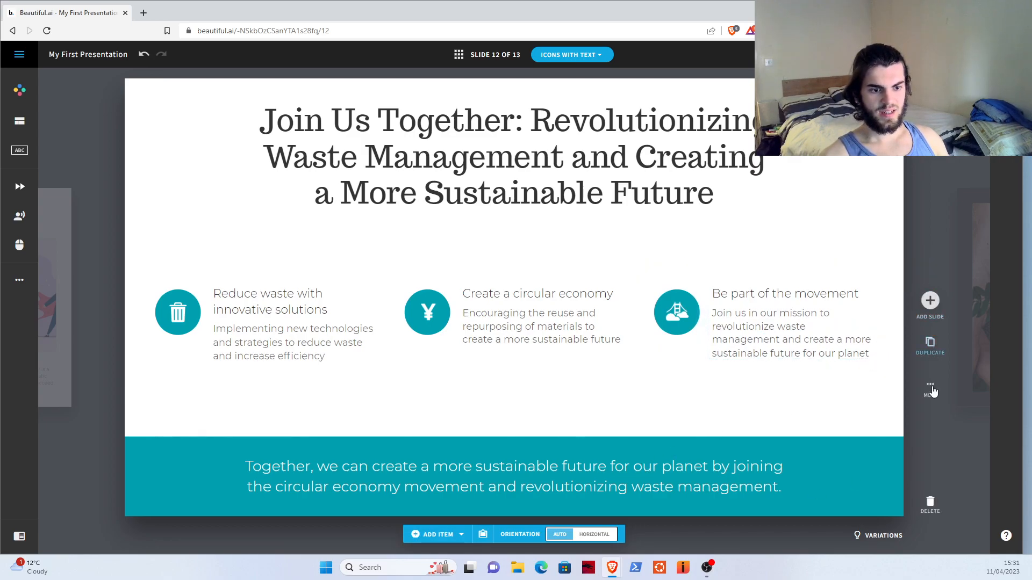
{"action": "left_click", "coordinate": [930, 385]}
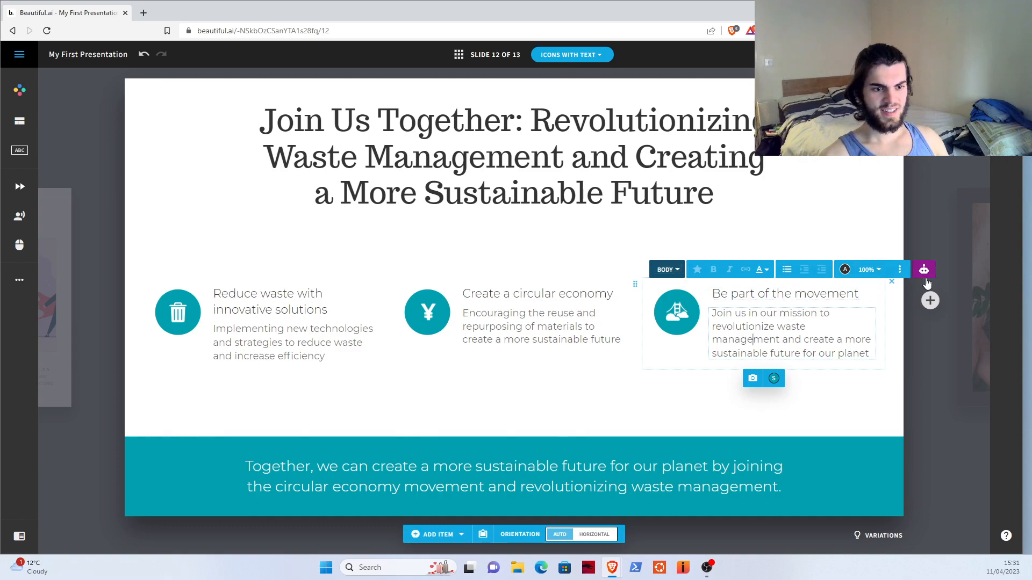
{"action": "left_click", "coordinate": [922, 268]}
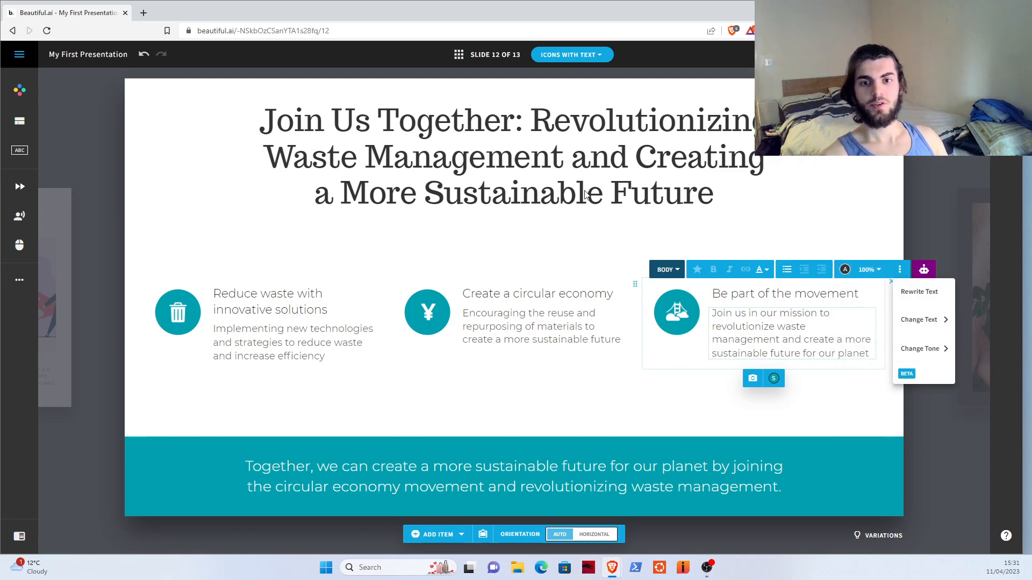
{"action": "mouse_move", "coordinate": [462, 174]}
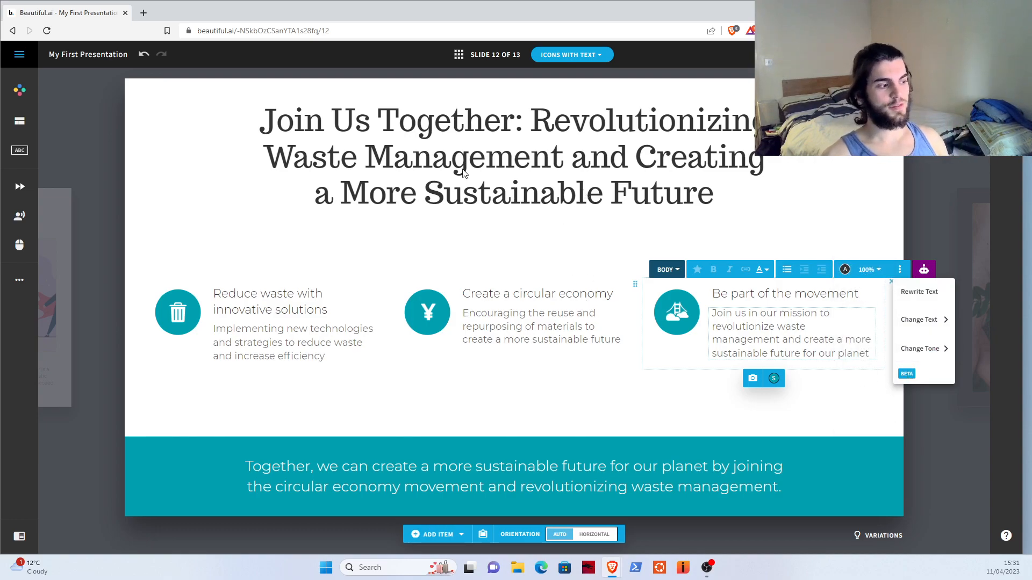